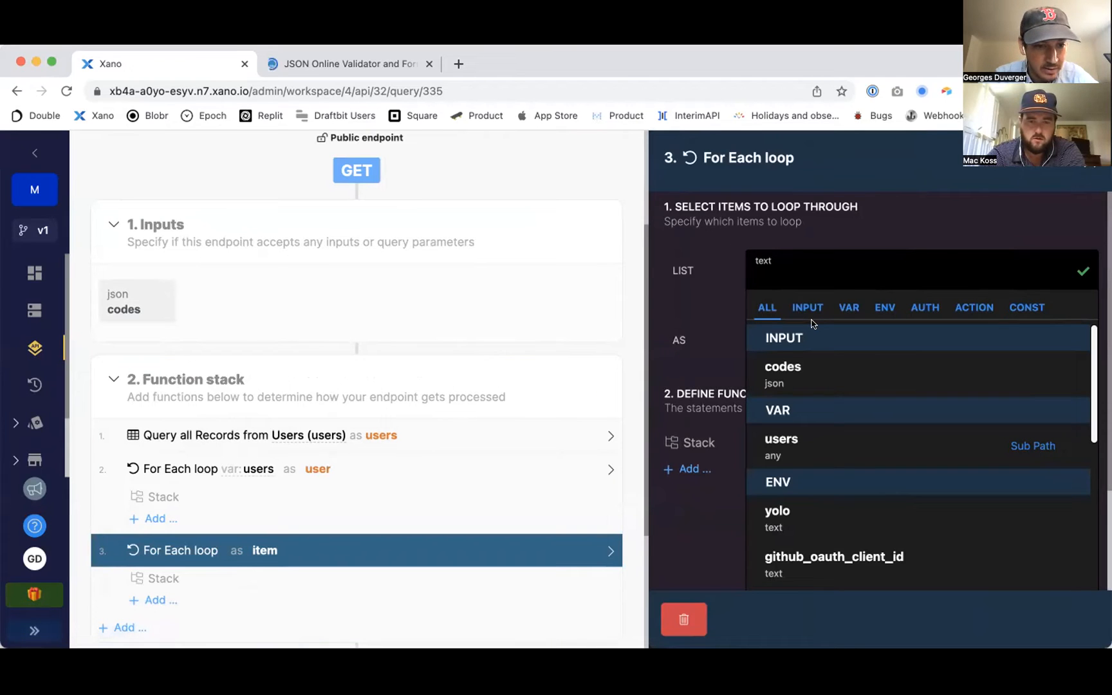
mouse_move(1078, 187)
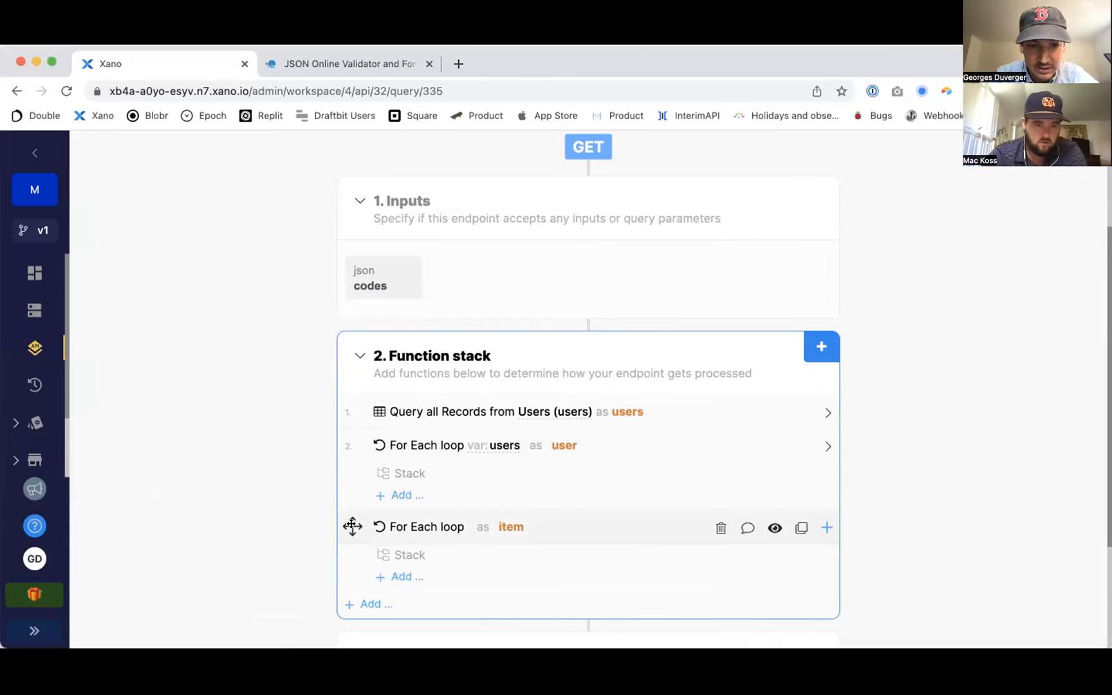
Step: Drag the item loop toward the user loop in the function stack
left_click_drag(353, 527, 408, 444)
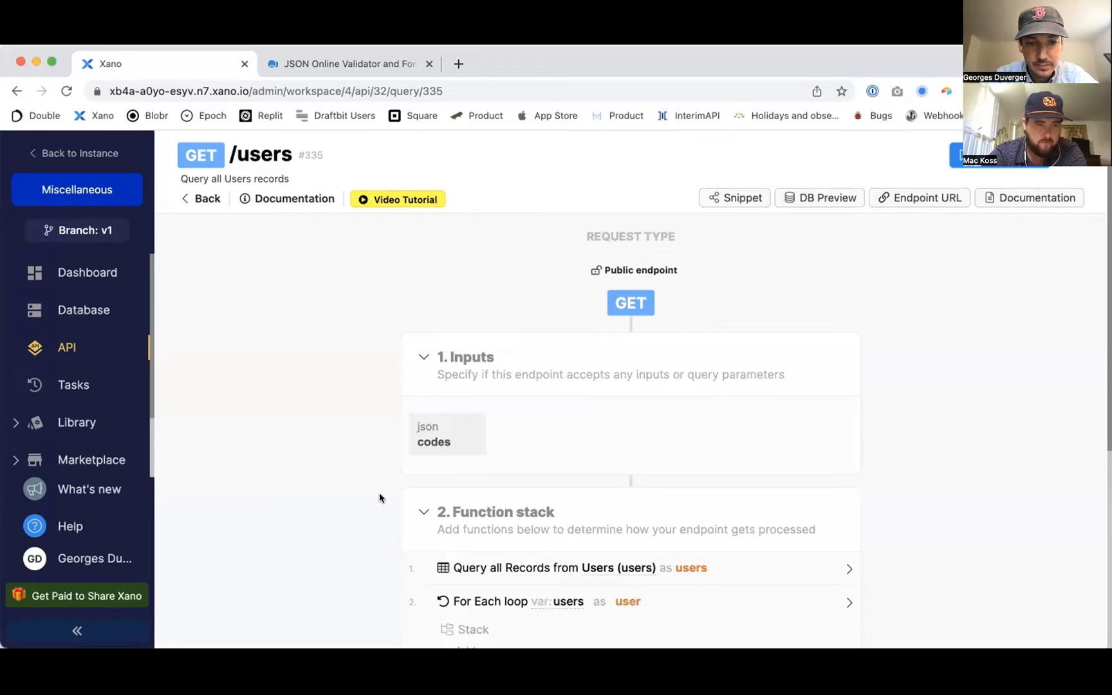
Step: Delete the top-level item loop and add a For Each loop inside the user loop
scroll("down", 3)
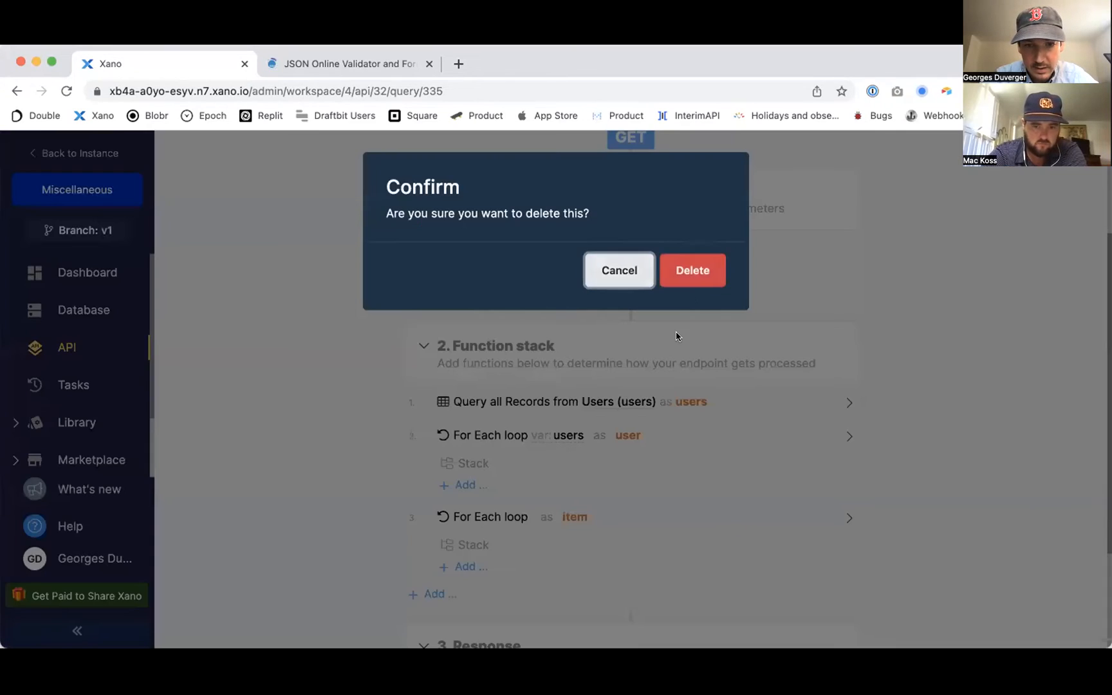
left_click(618, 270)
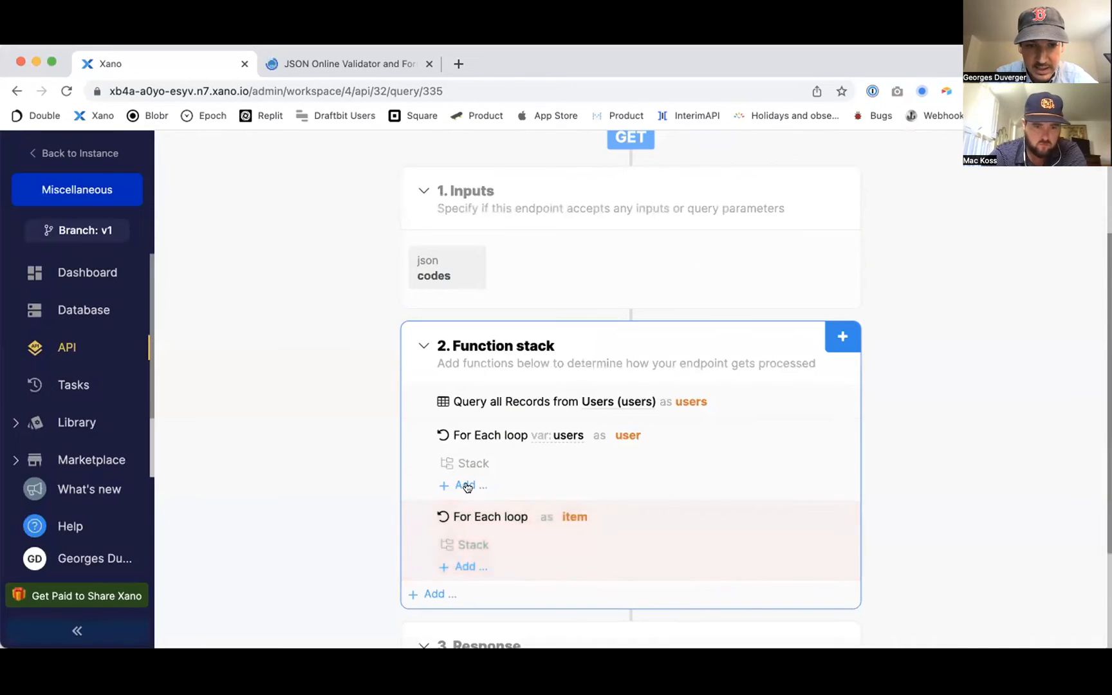
left_click(466, 486)
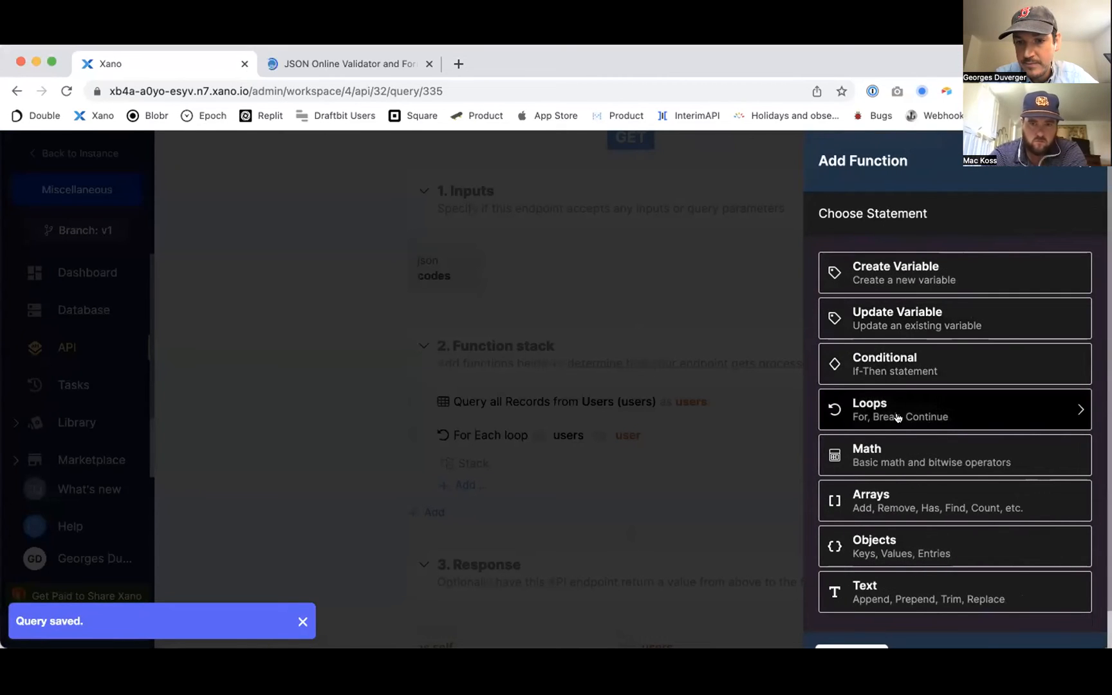
left_click(895, 409)
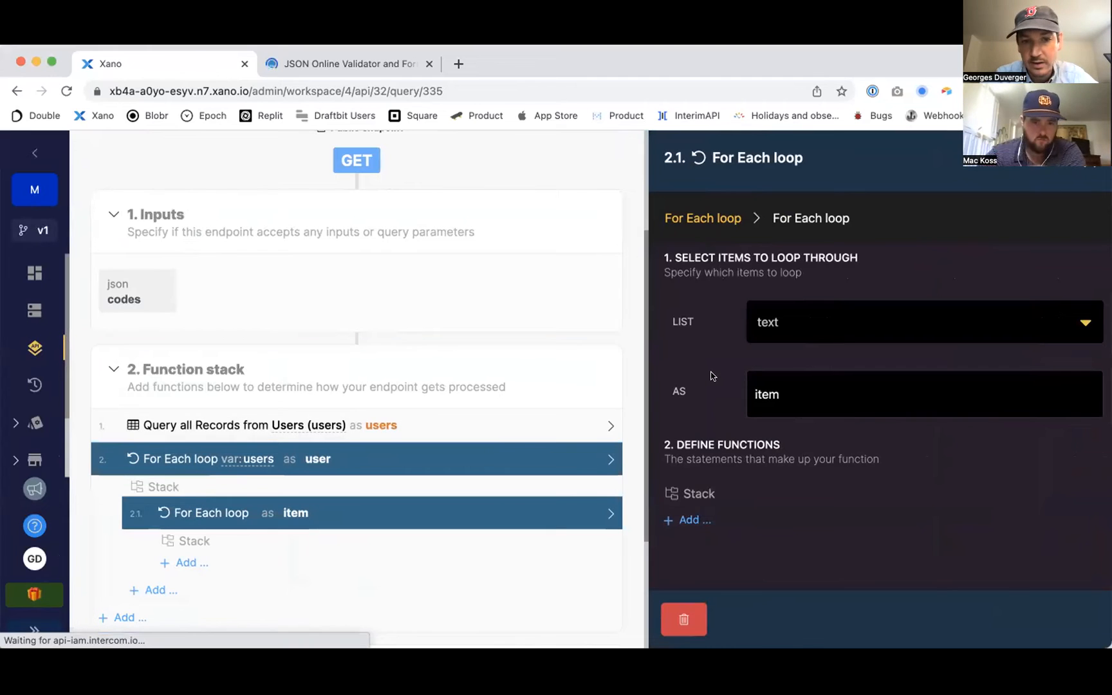
Step: Pick the user variable as the loop list and edit it to user.categories
left_click(922, 322)
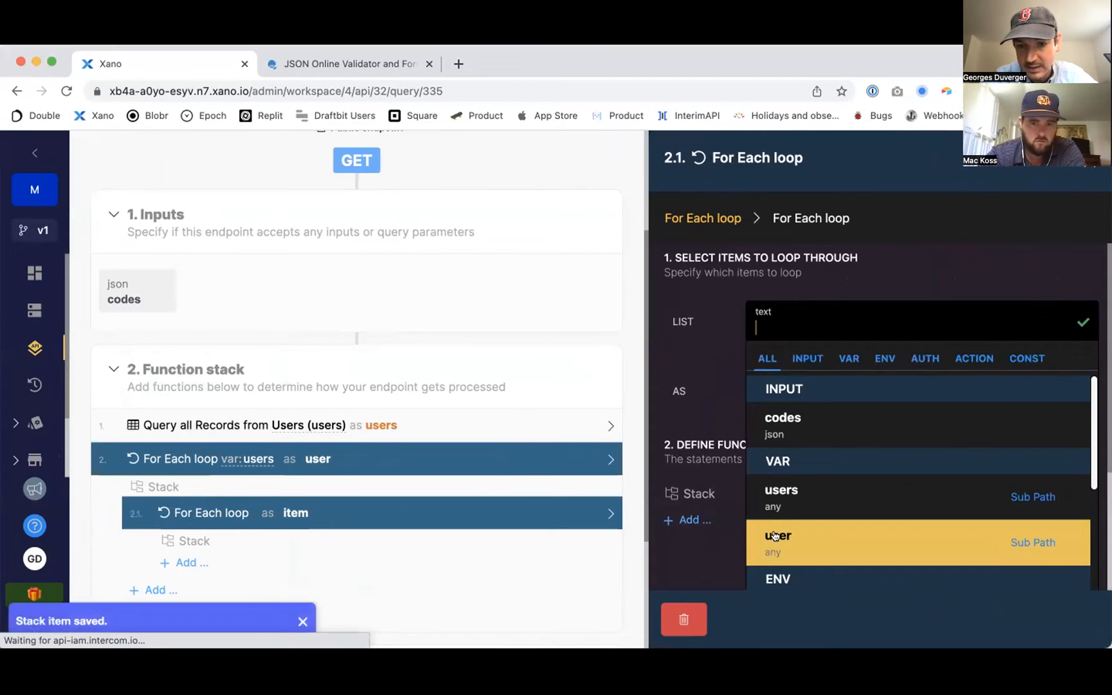
left_click(778, 542)
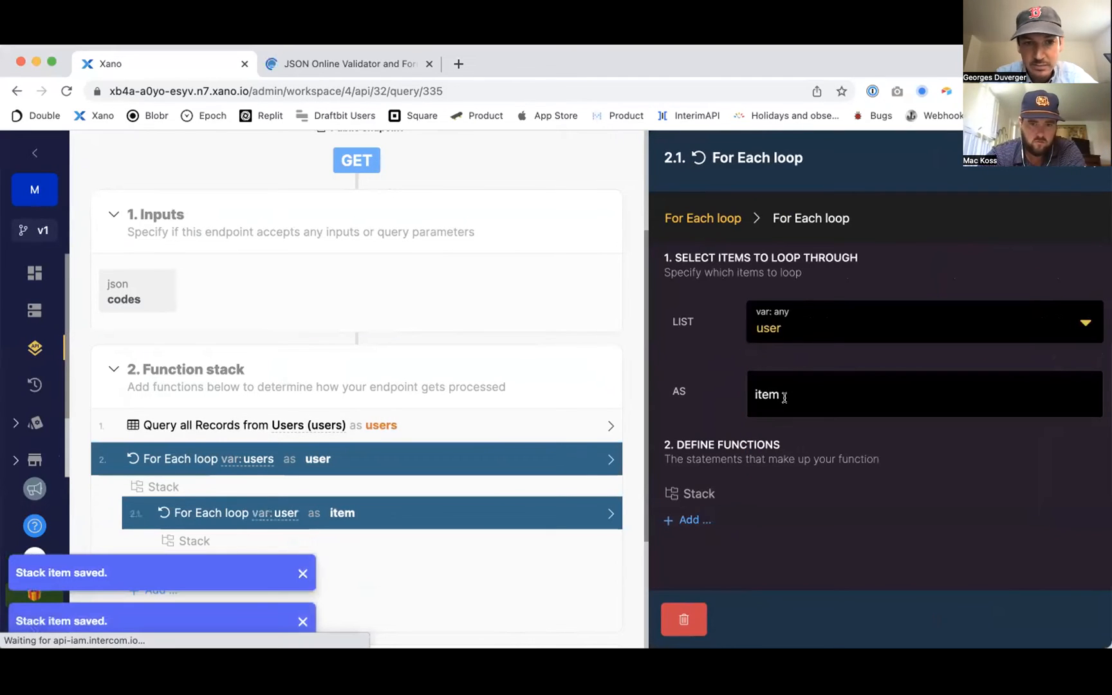
double_click(764, 394)
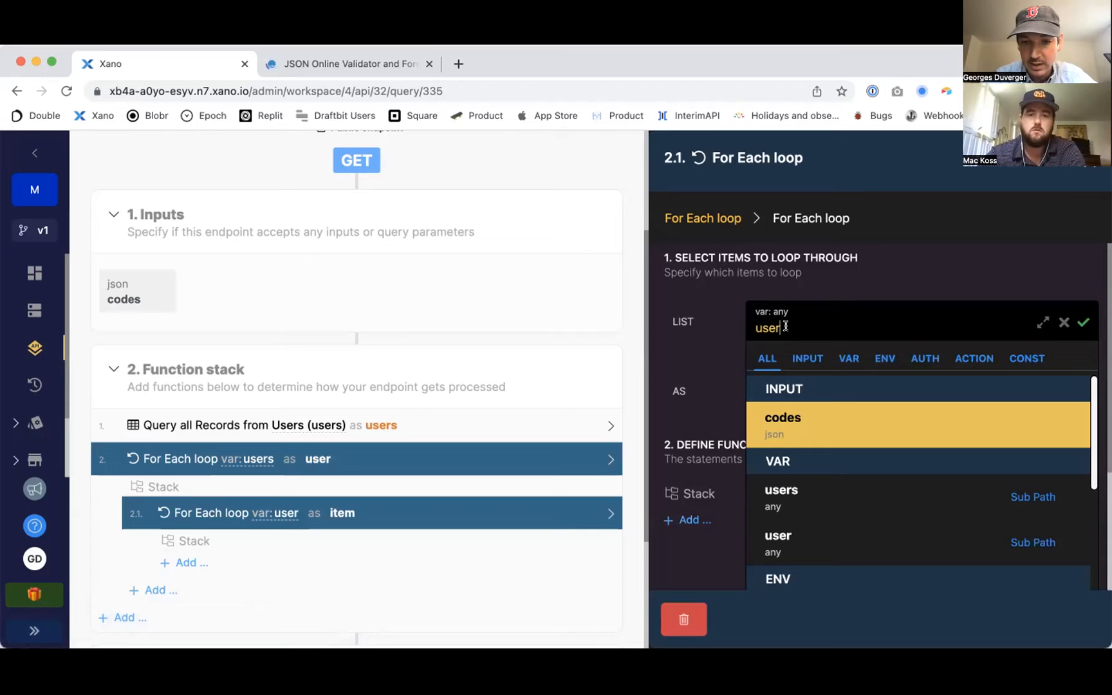
type(".")
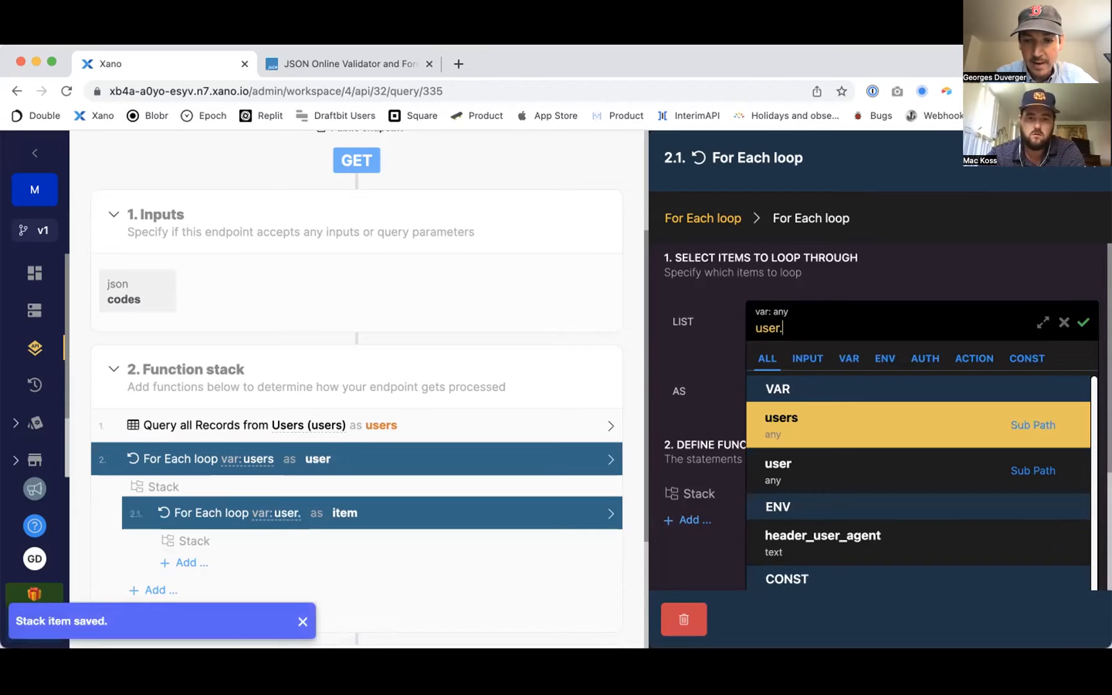
type("cateogi")
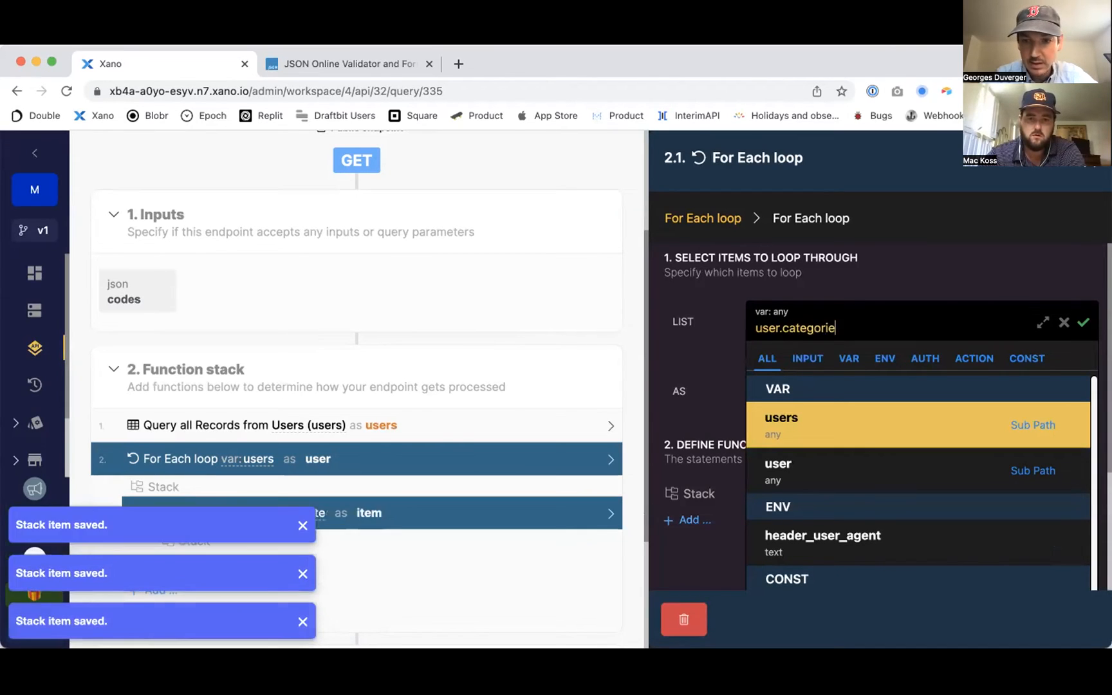
left_click(1083, 322)
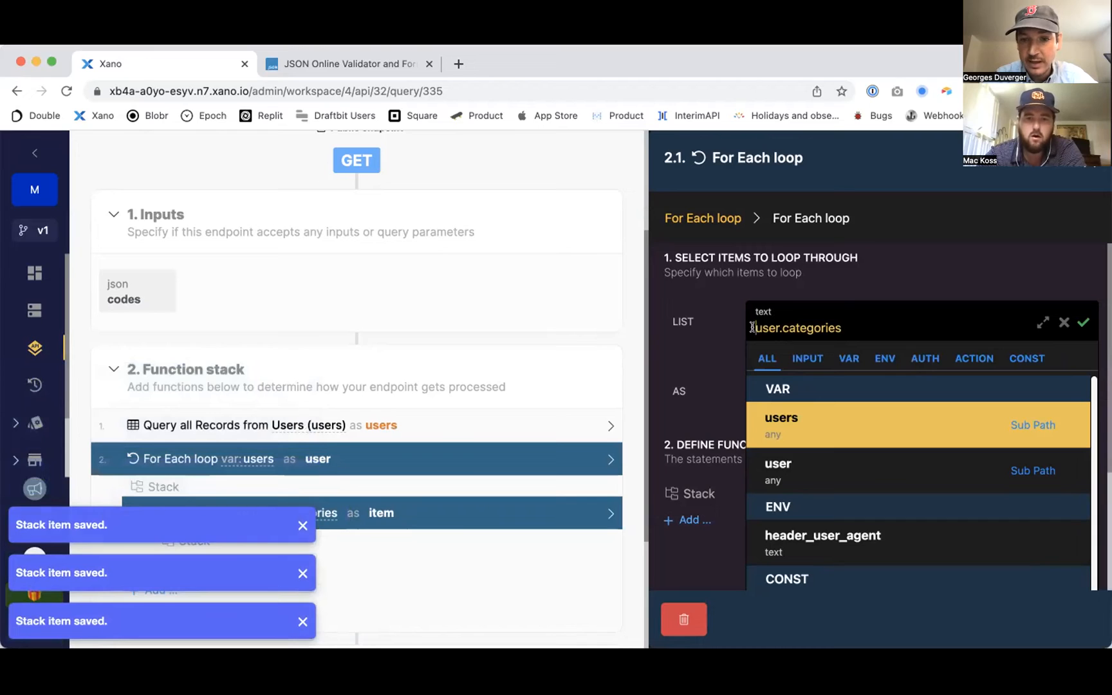
Step: Re-enter the loop list as the user variable with the .categories path and confirm
key("Backspace")
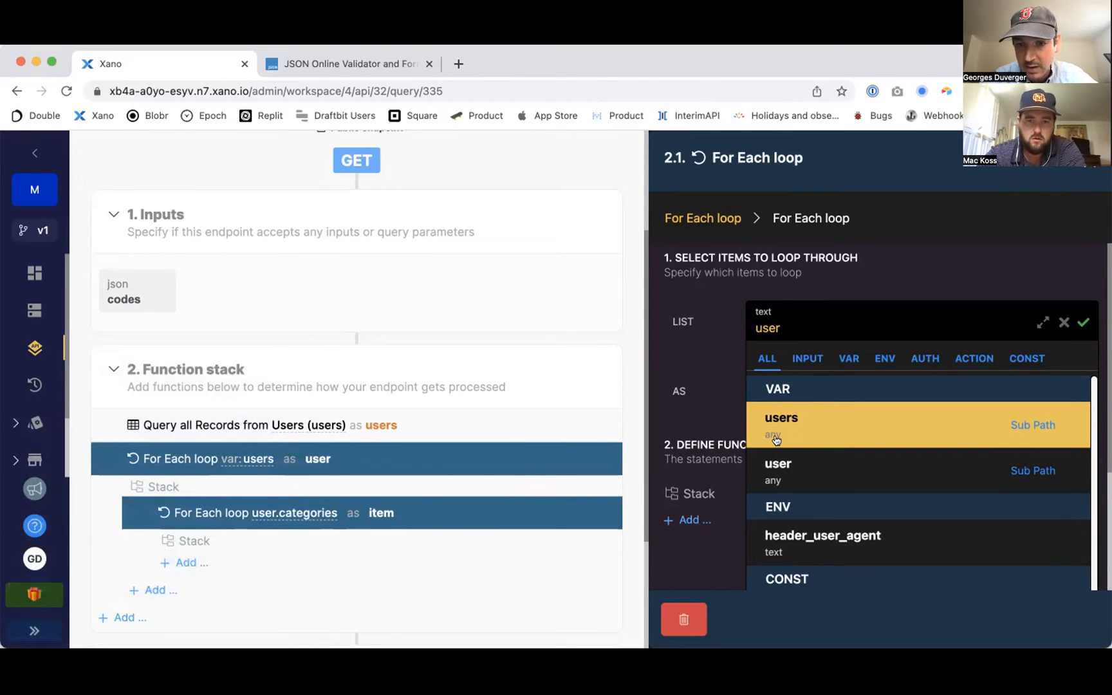
left_click(778, 464)
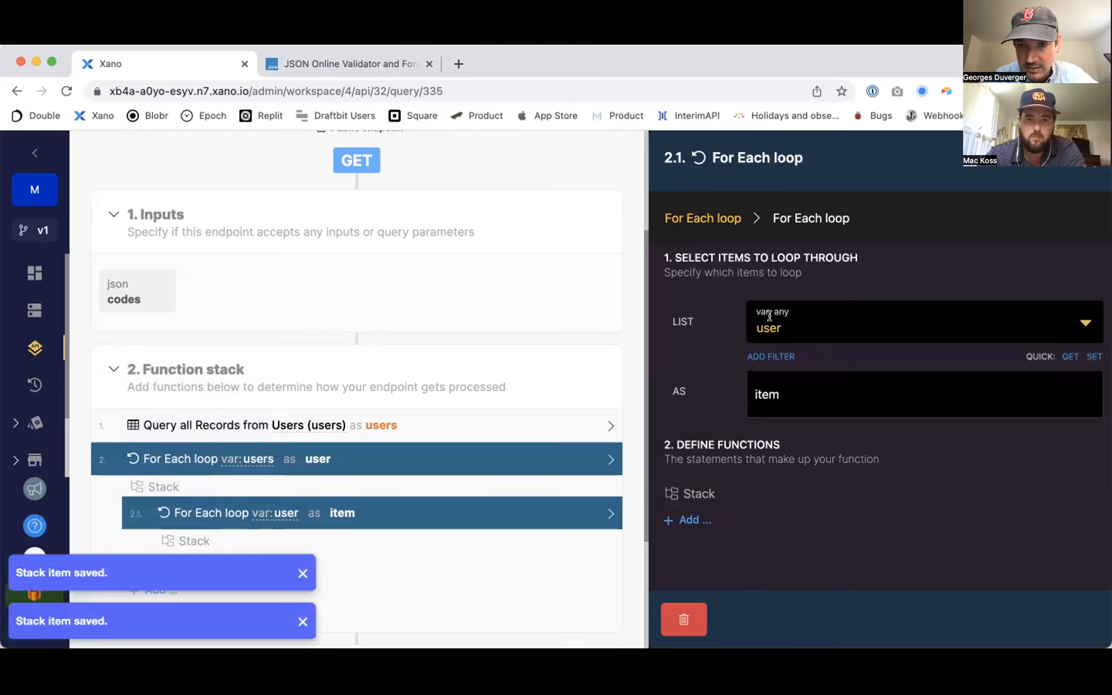
left_click(923, 327)
type(".categories")
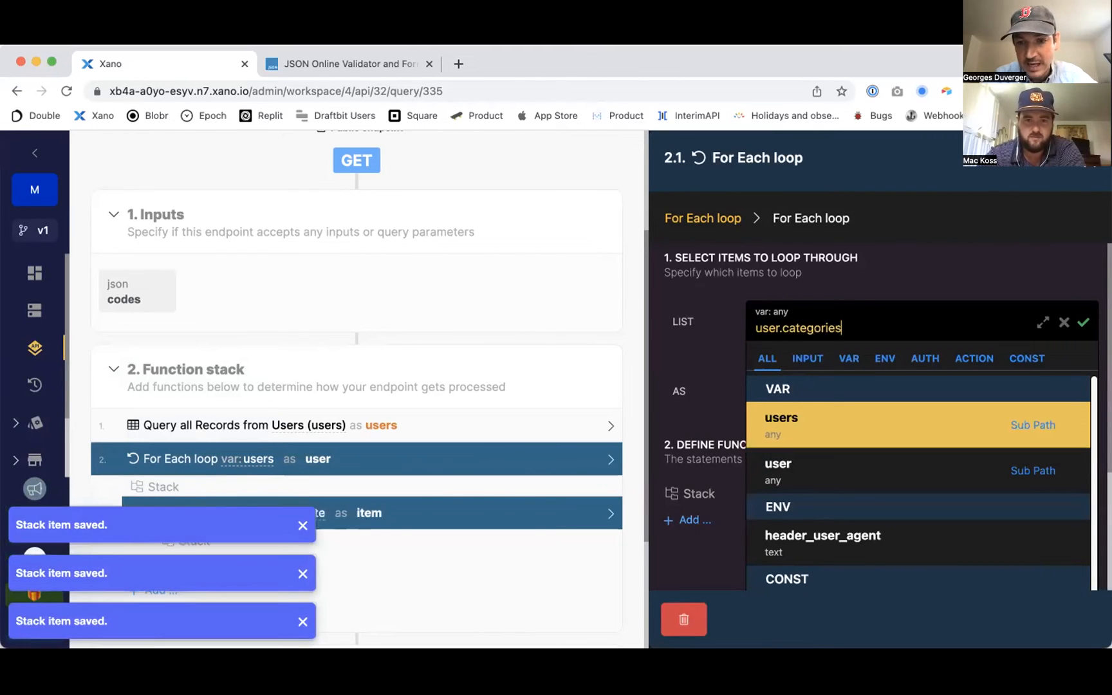
left_click(1083, 322)
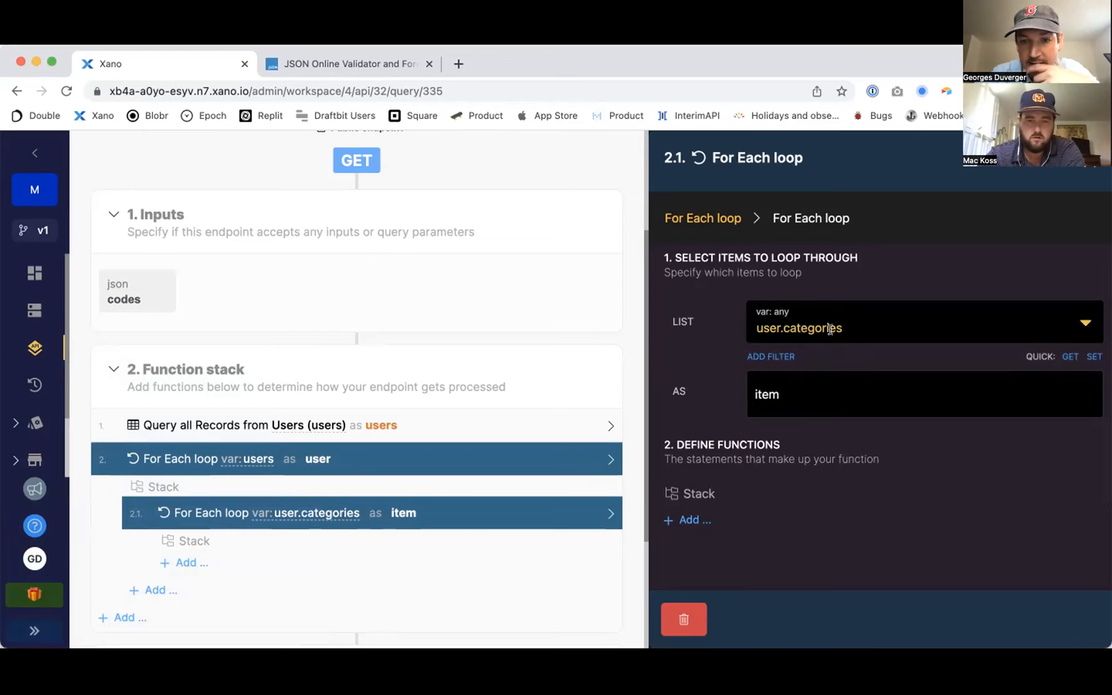
Step: Rename the nested loop's item alias from item to category
type("cateog")
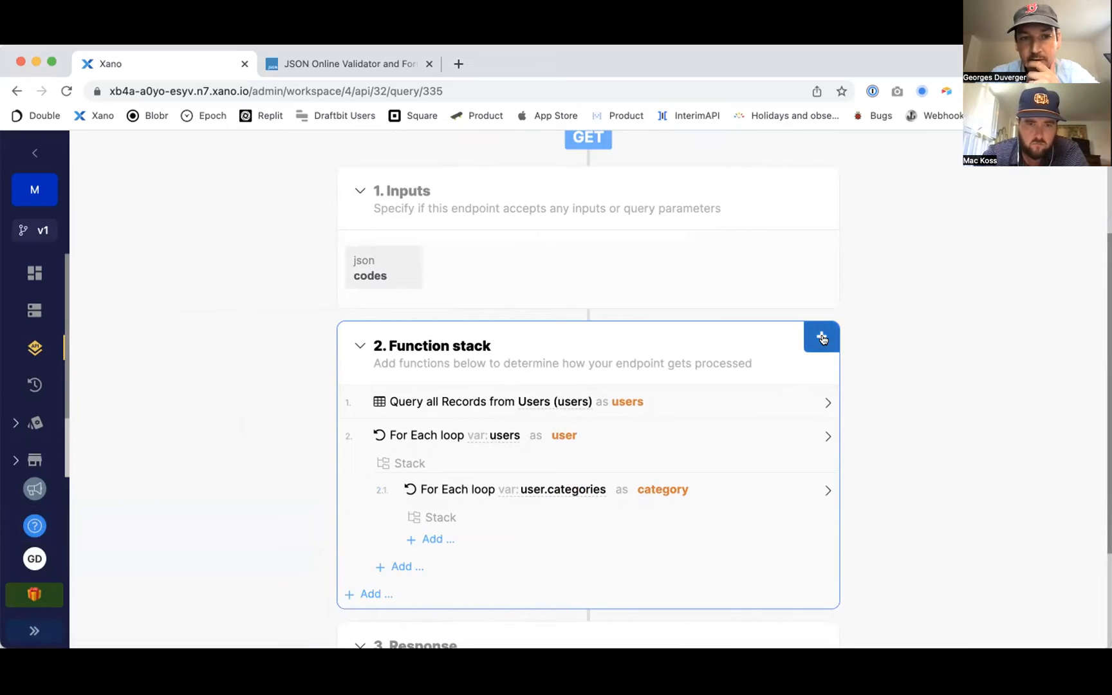
Step: Create and save a variable named categories after the user loop
left_click(821, 337)
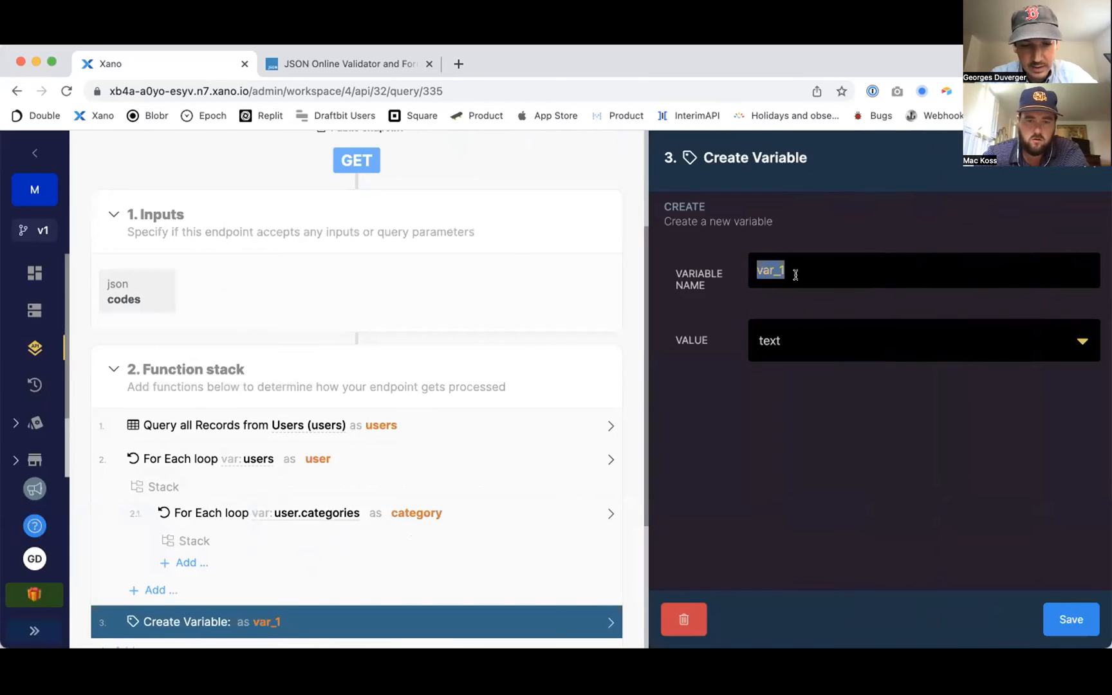
type("categories")
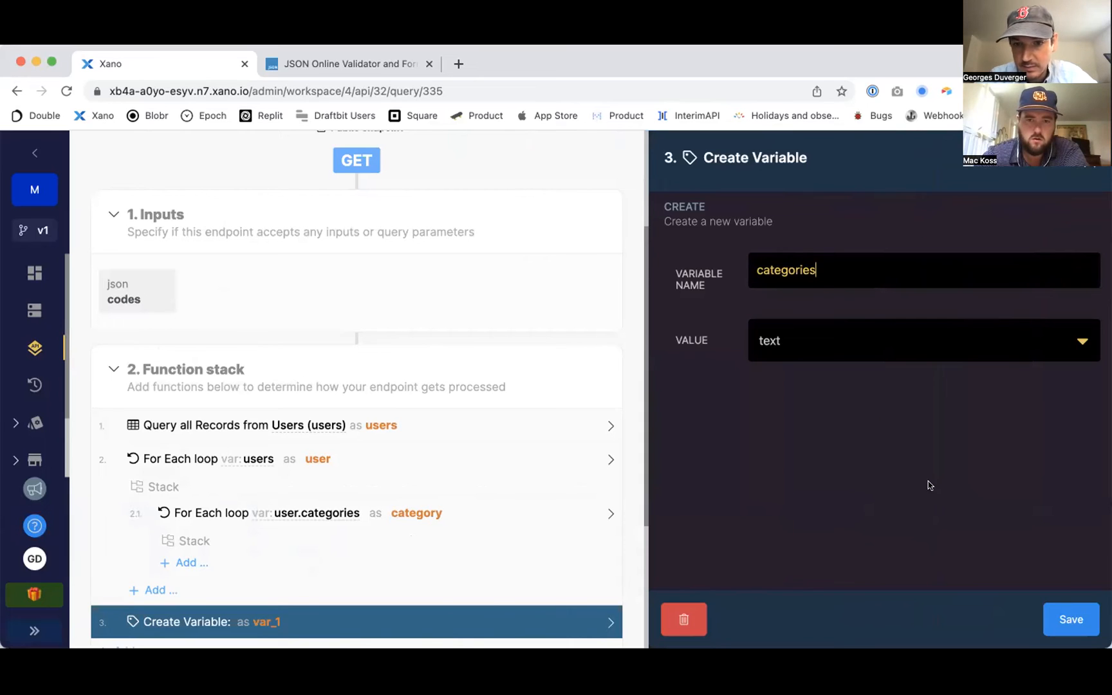
left_click(1070, 619)
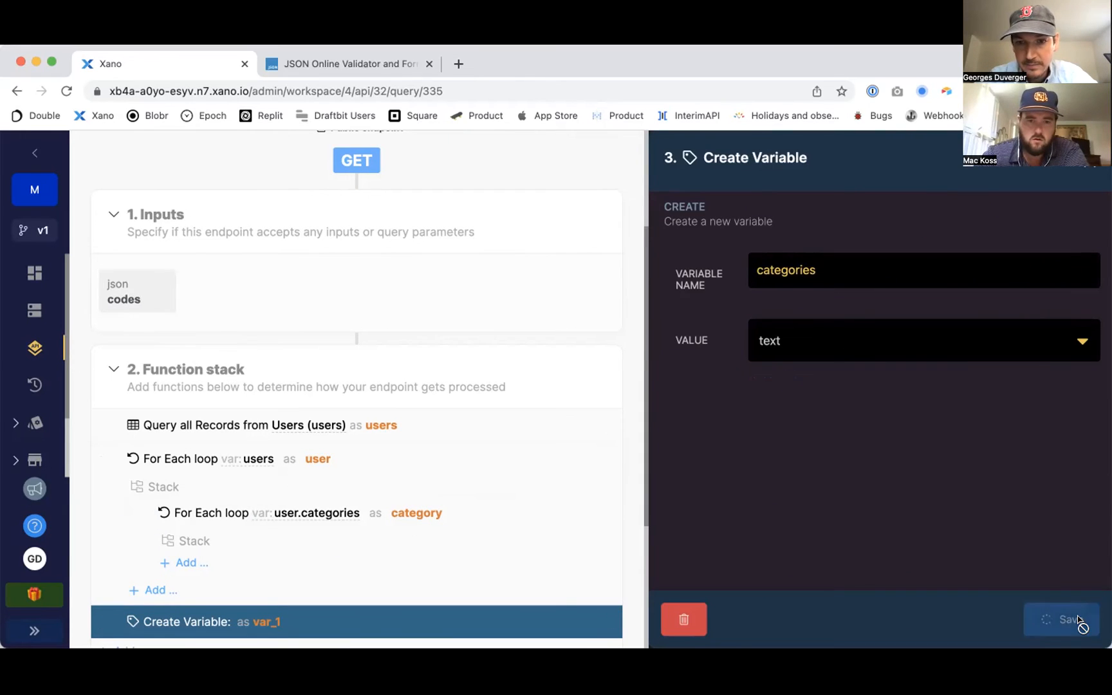
left_click(1068, 619)
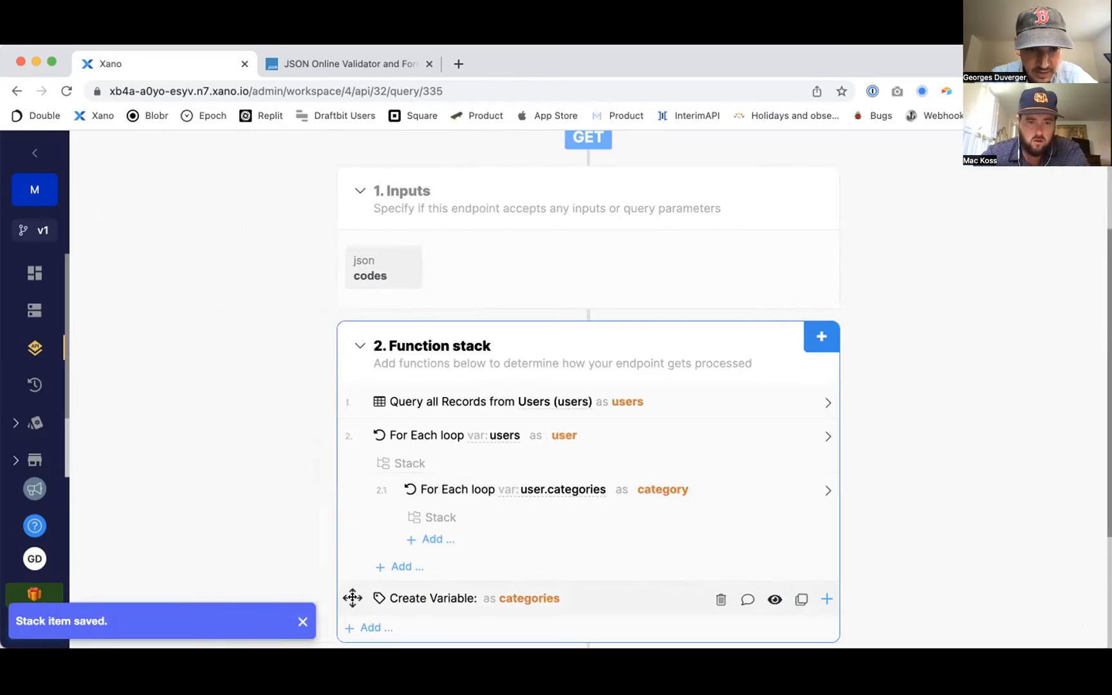
Step: Move the categories variable to the top and add an Update Variable step in the category loop
left_click_drag(352, 597, 353, 401)
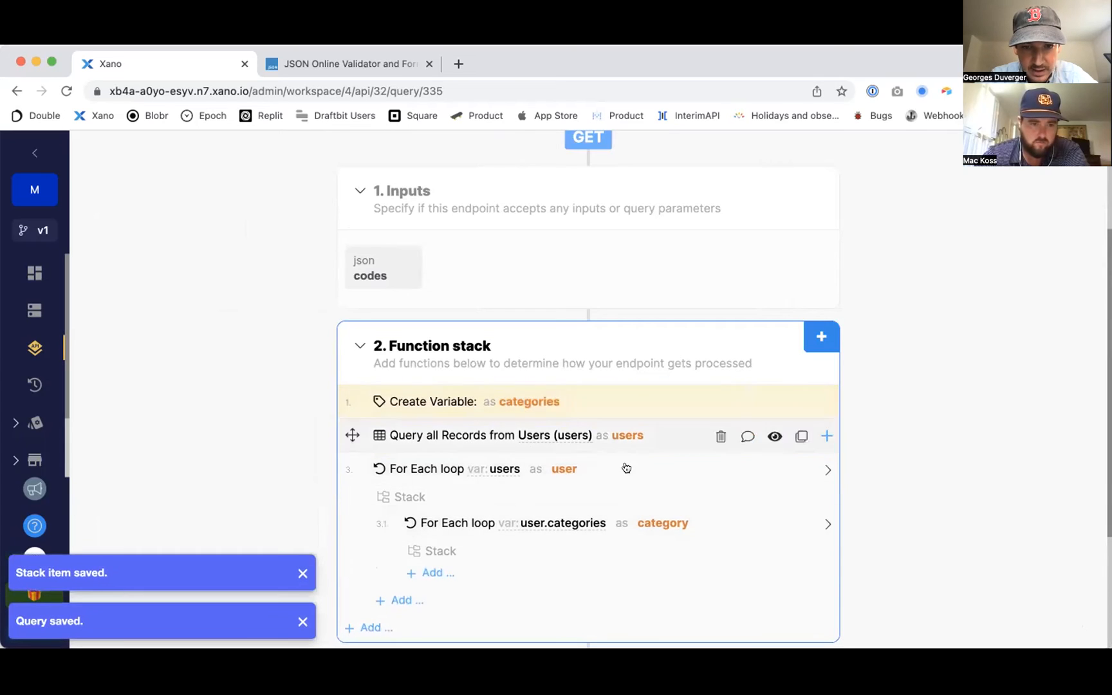
left_click(821, 336)
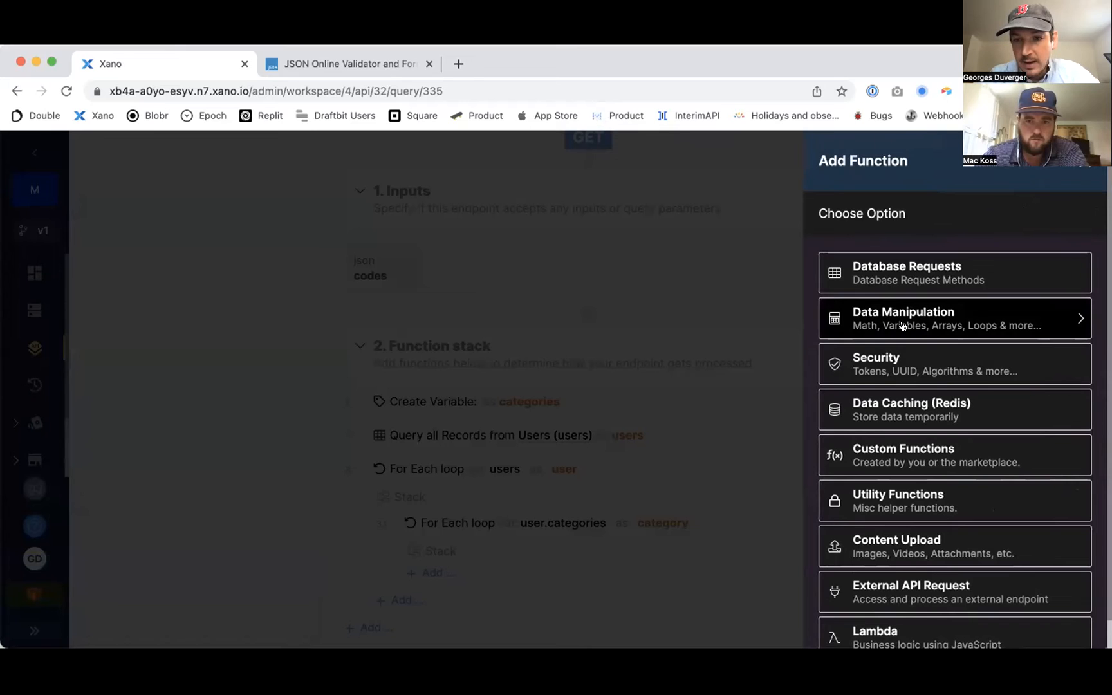
left_click(917, 315)
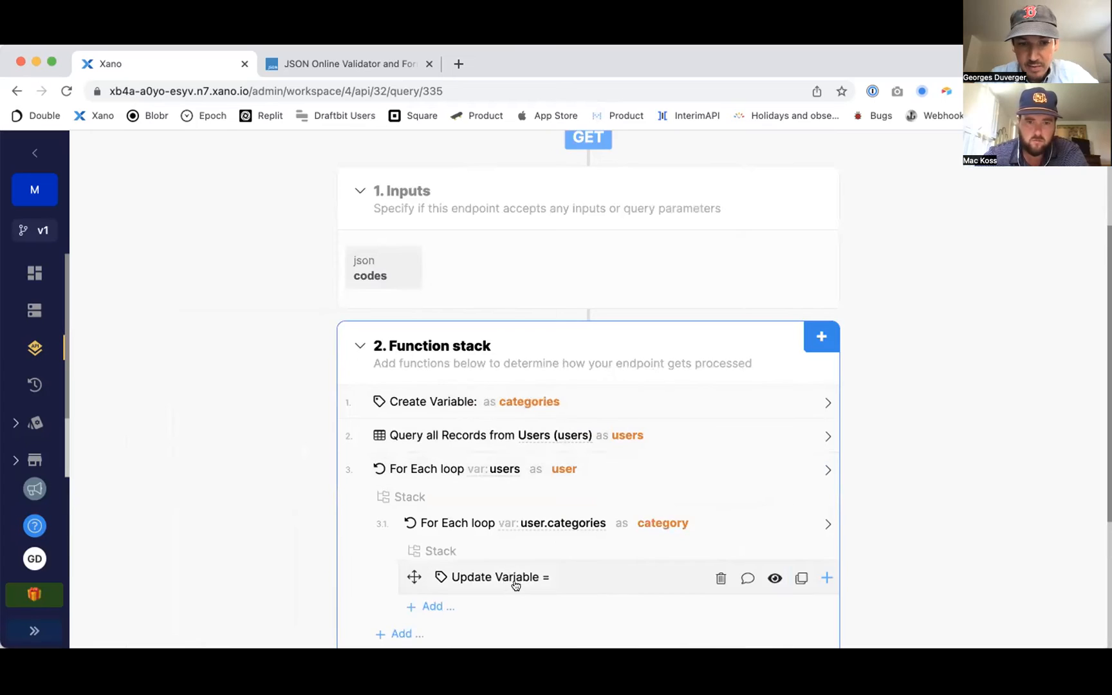
left_click(495, 577)
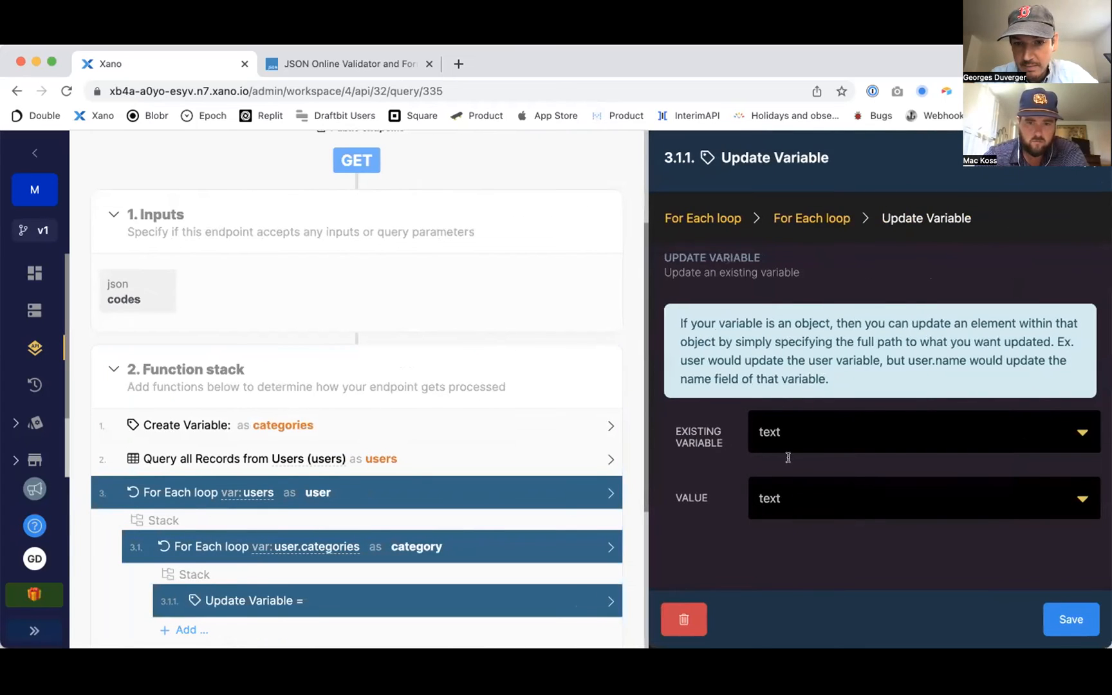
Step: Set the Update Variable step to assign category to categories, and save it
left_click(923, 431)
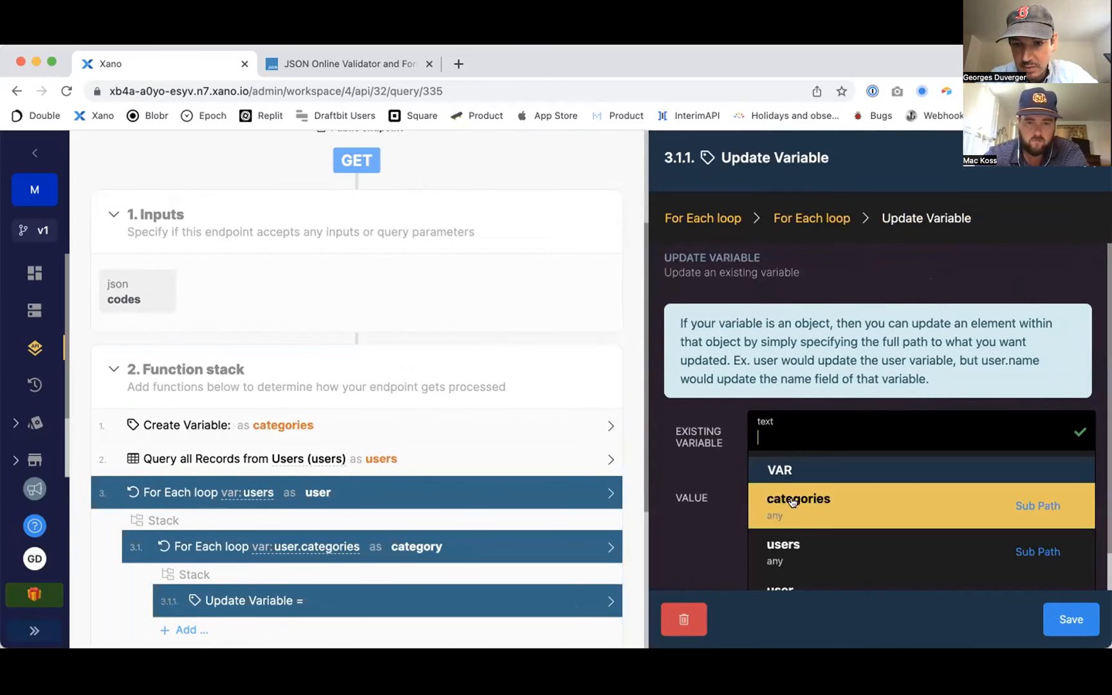
left_click(798, 505)
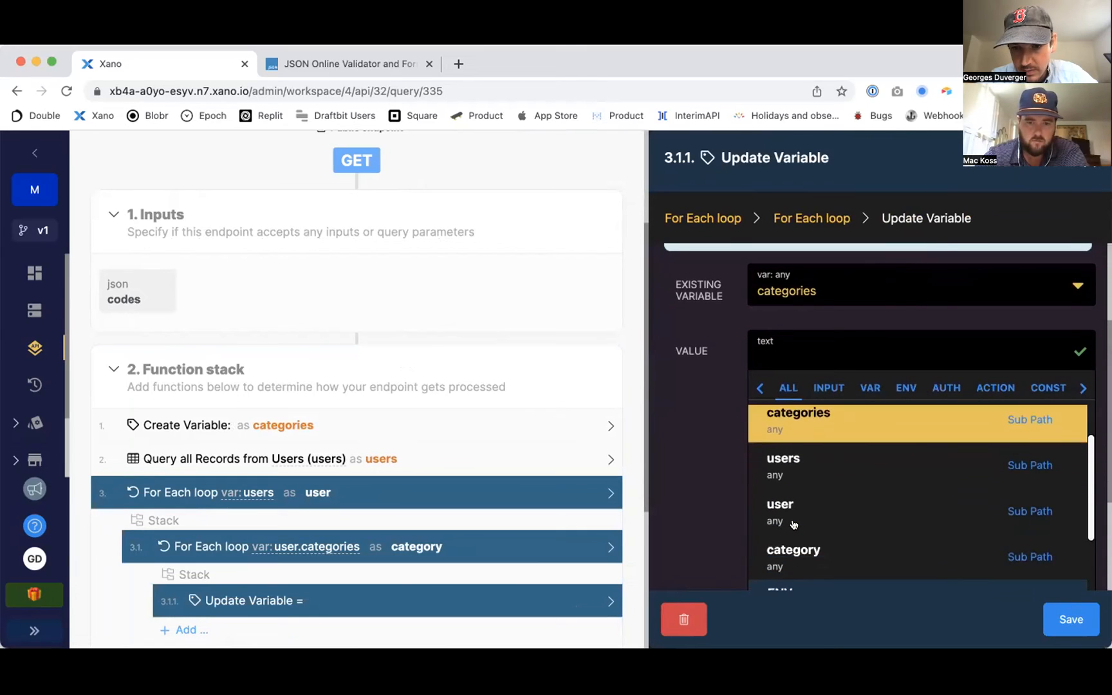
left_click(793, 558)
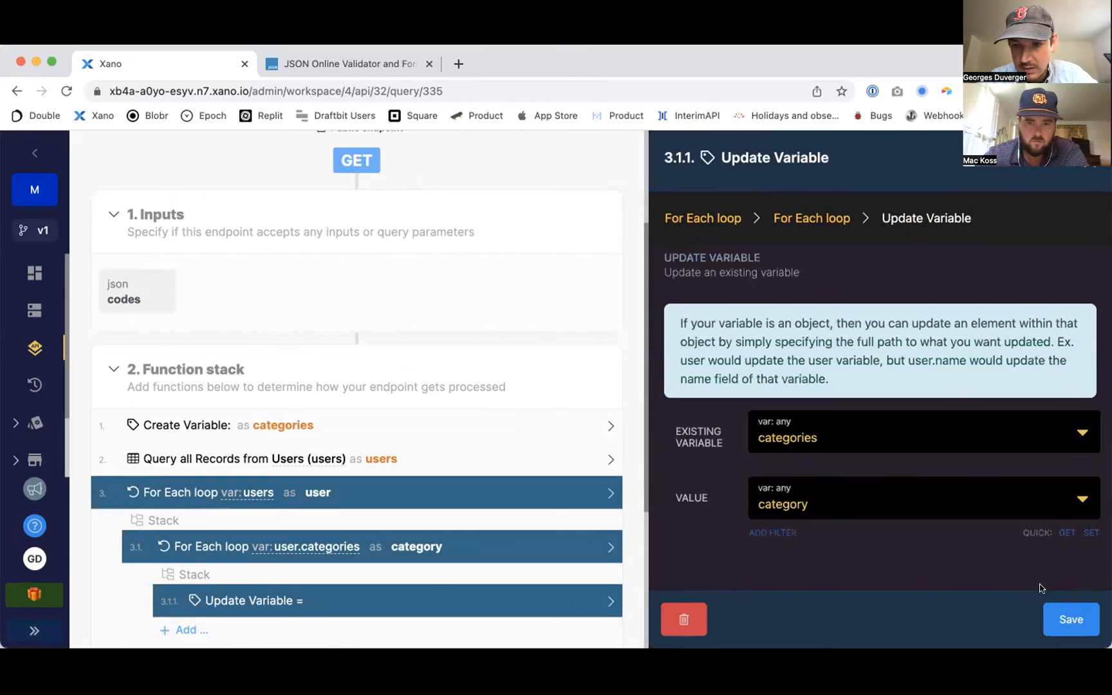
left_click(1070, 618)
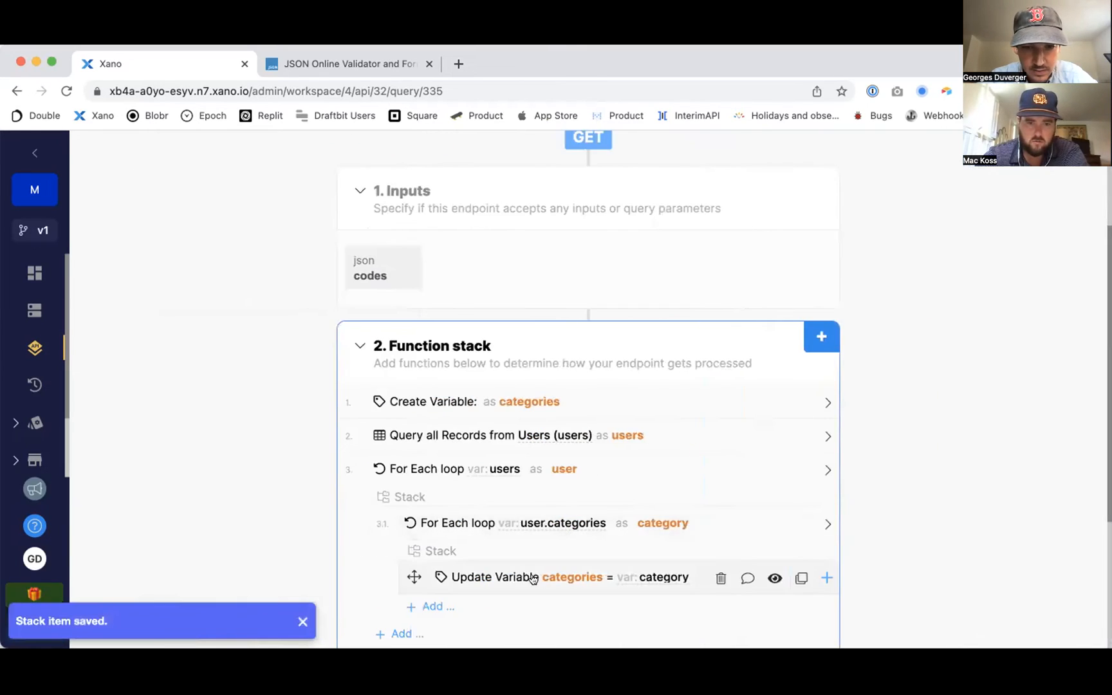
left_click(820, 335)
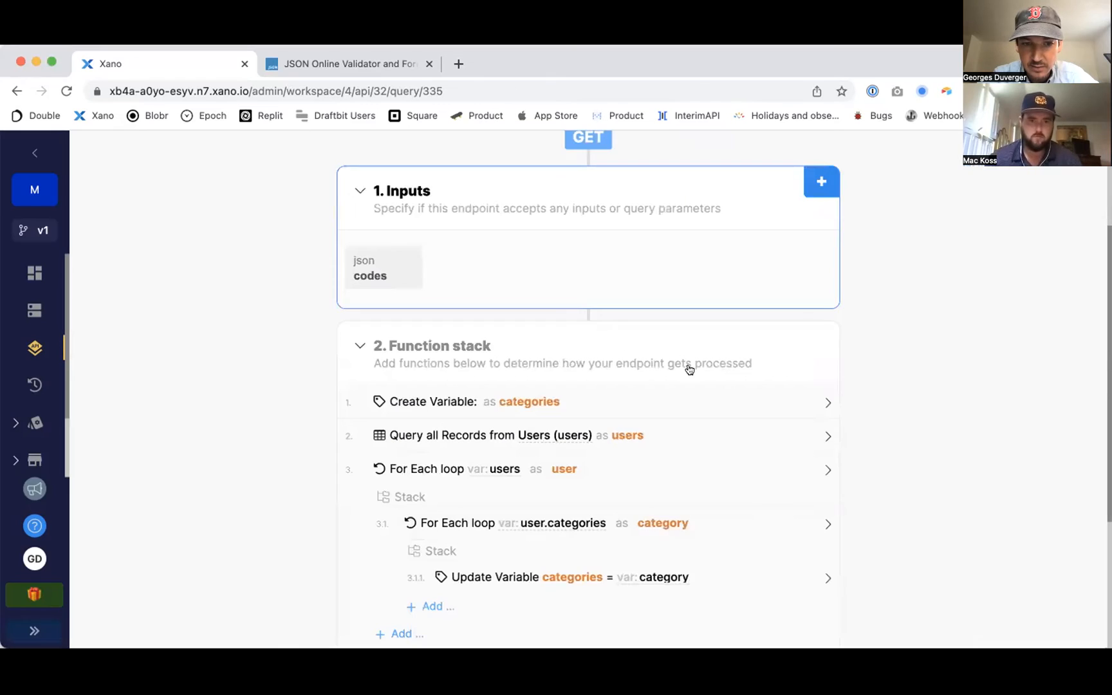
Step: Delete the old variable and create a new categories variable holding an empty array
left_click(820, 181)
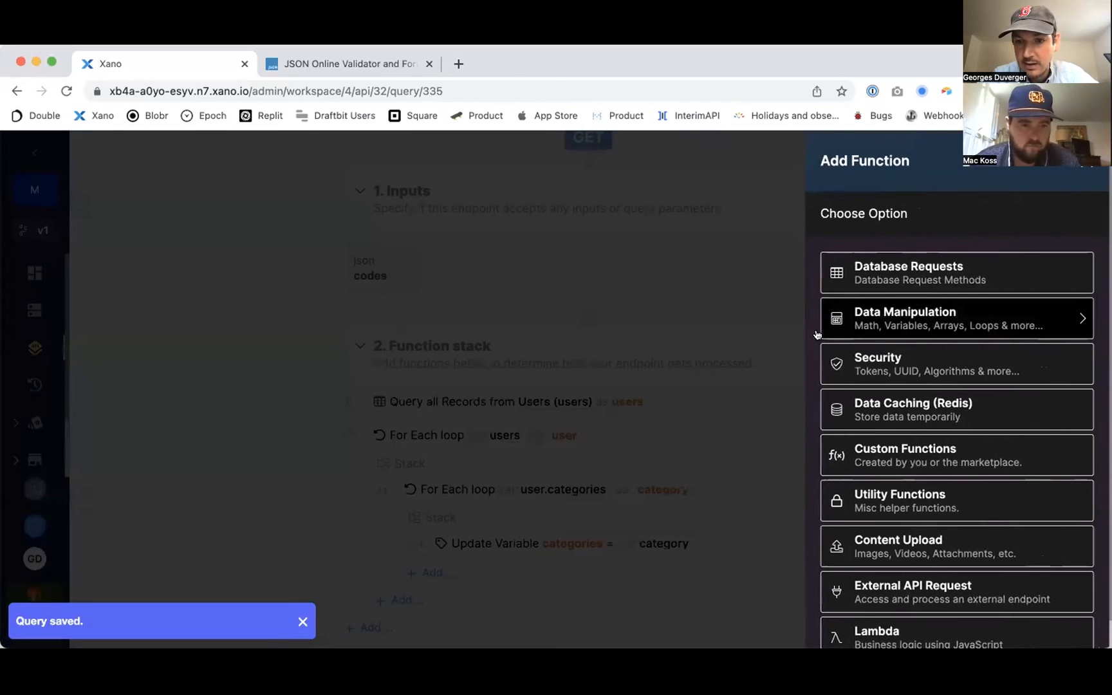
mouse_move(922, 332)
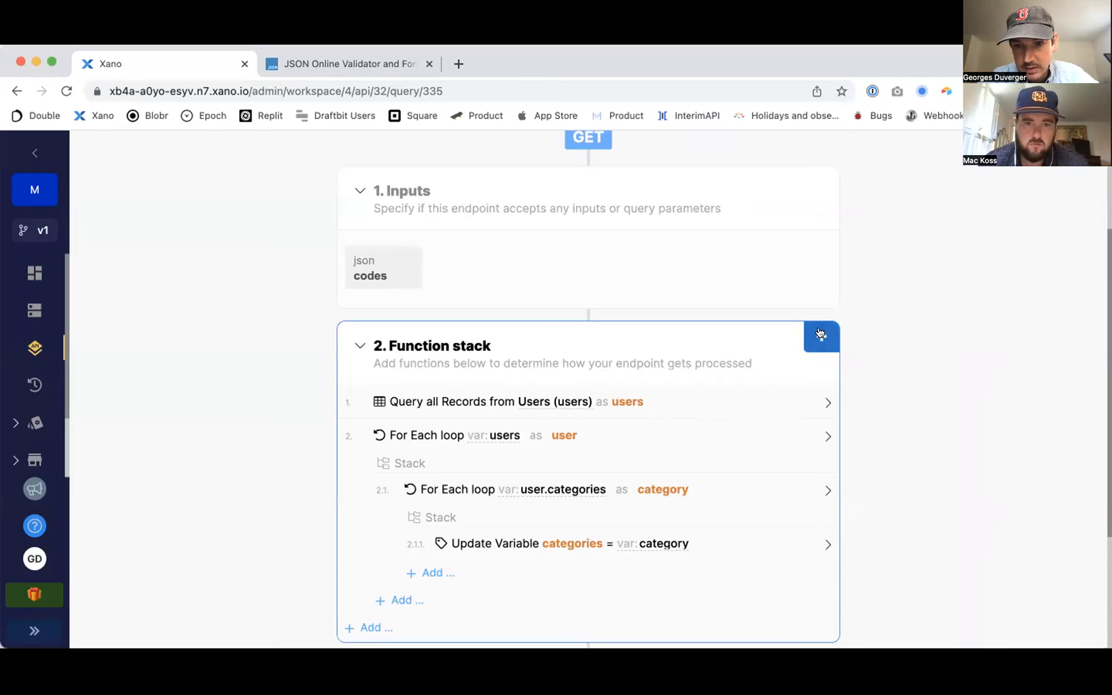
left_click(819, 336)
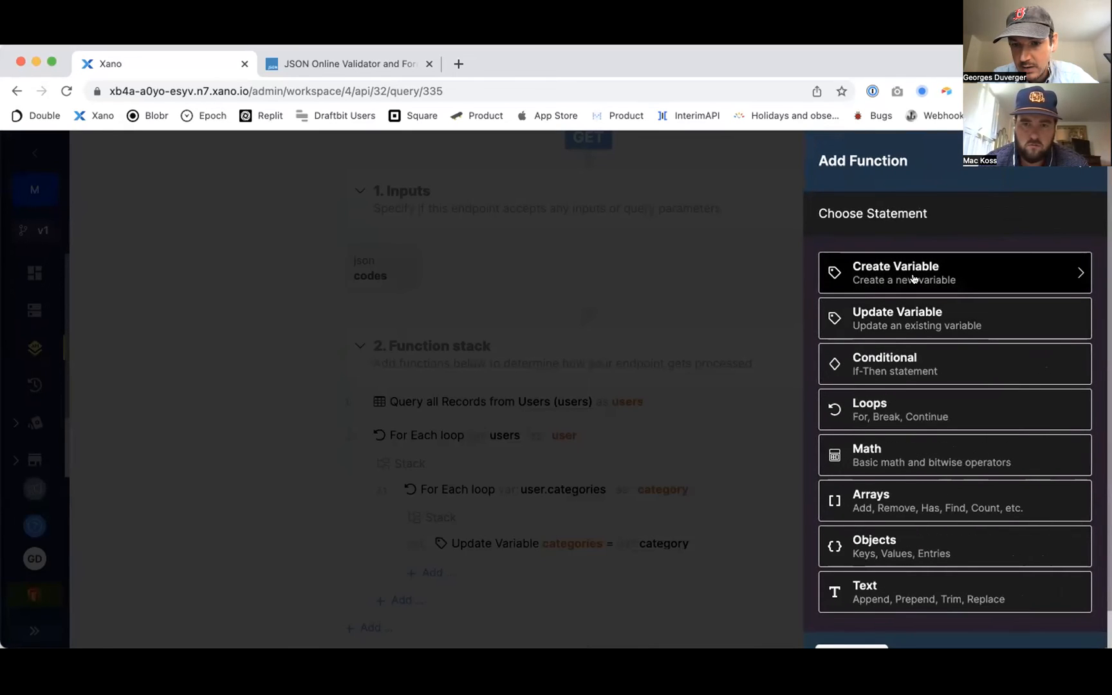
left_click(895, 273)
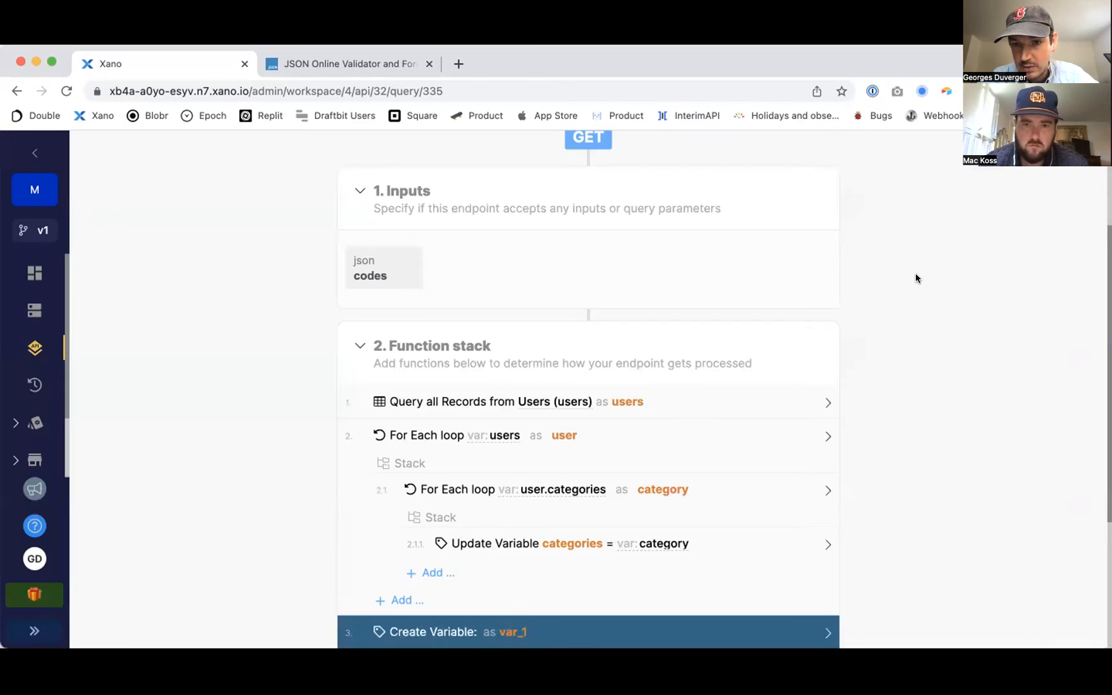
left_click(453, 632)
type("[")
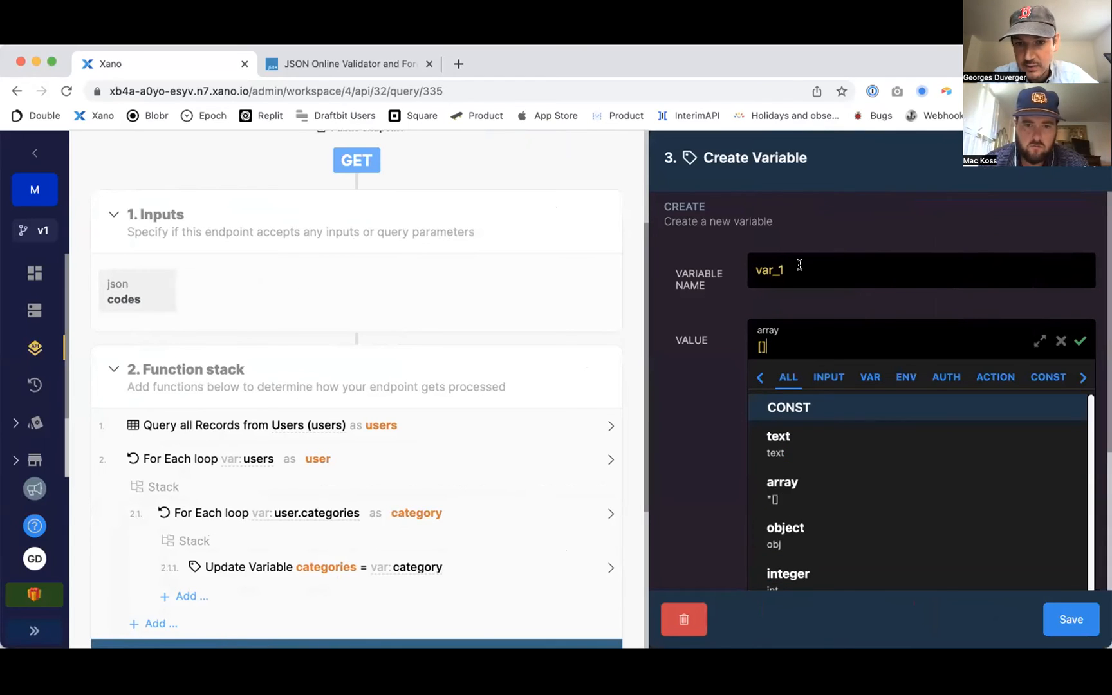
type("cateogir")
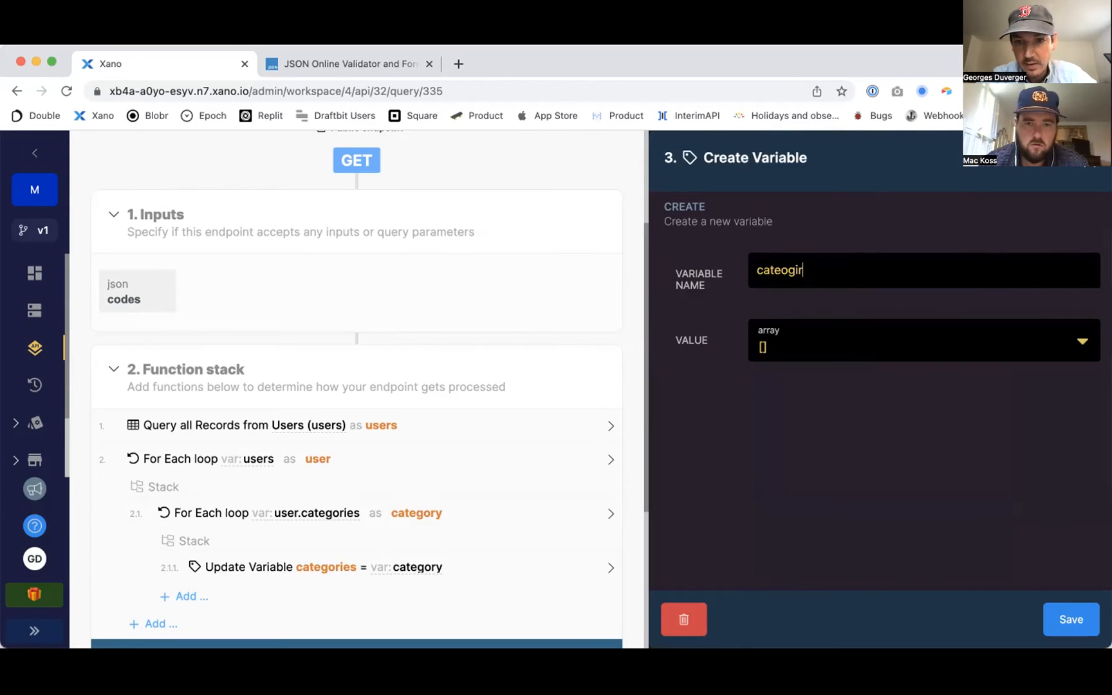
type("categories")
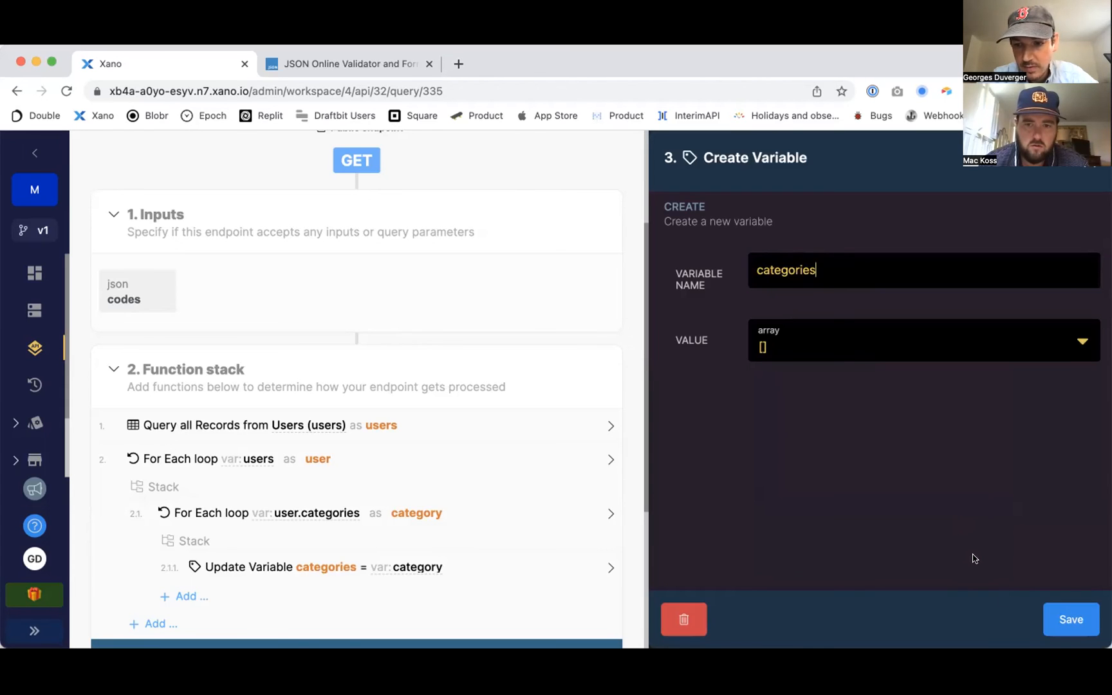
left_click(1070, 619)
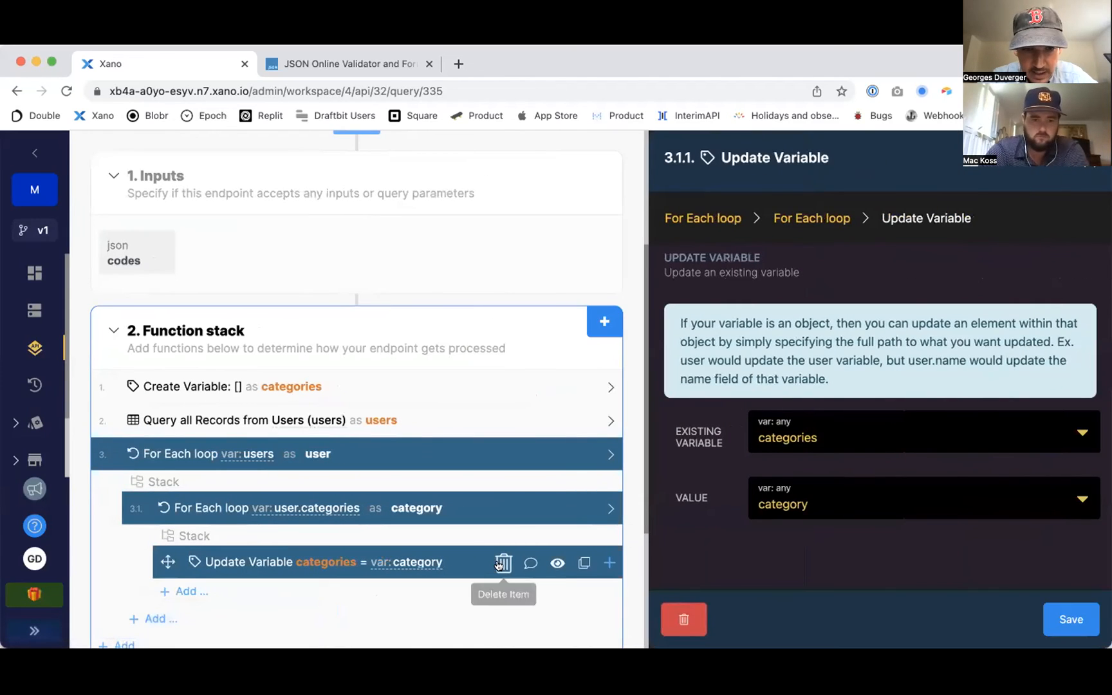
Step: Delete the Update Variable step and add an Add To End step appending category to categories
left_click(503, 562)
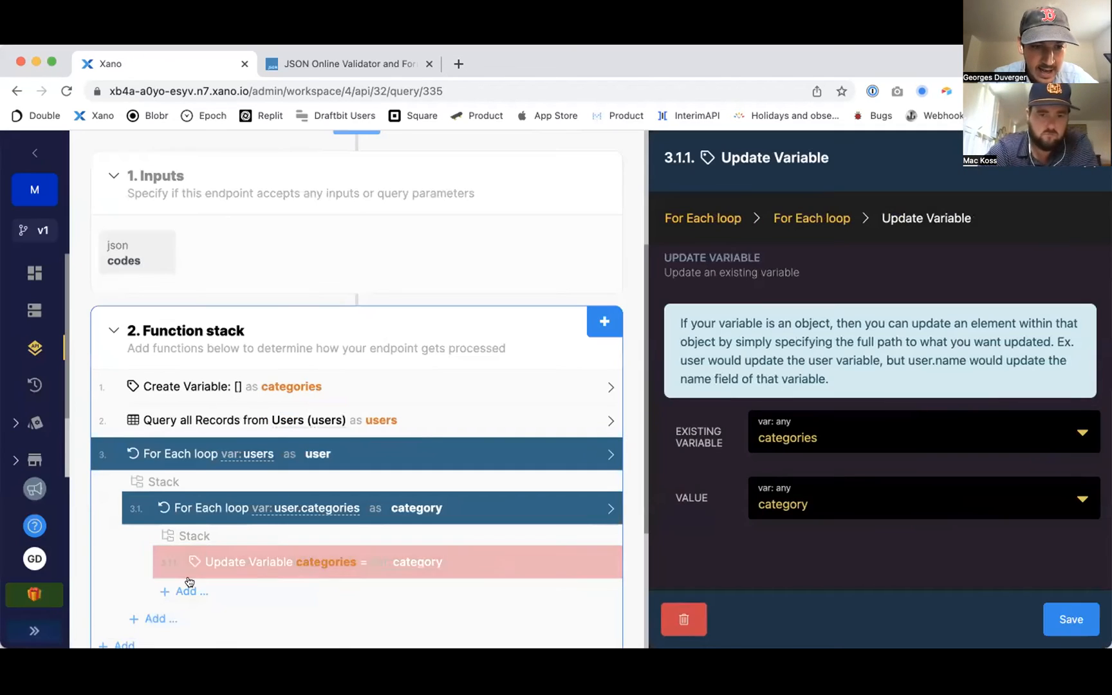
left_click(1069, 619)
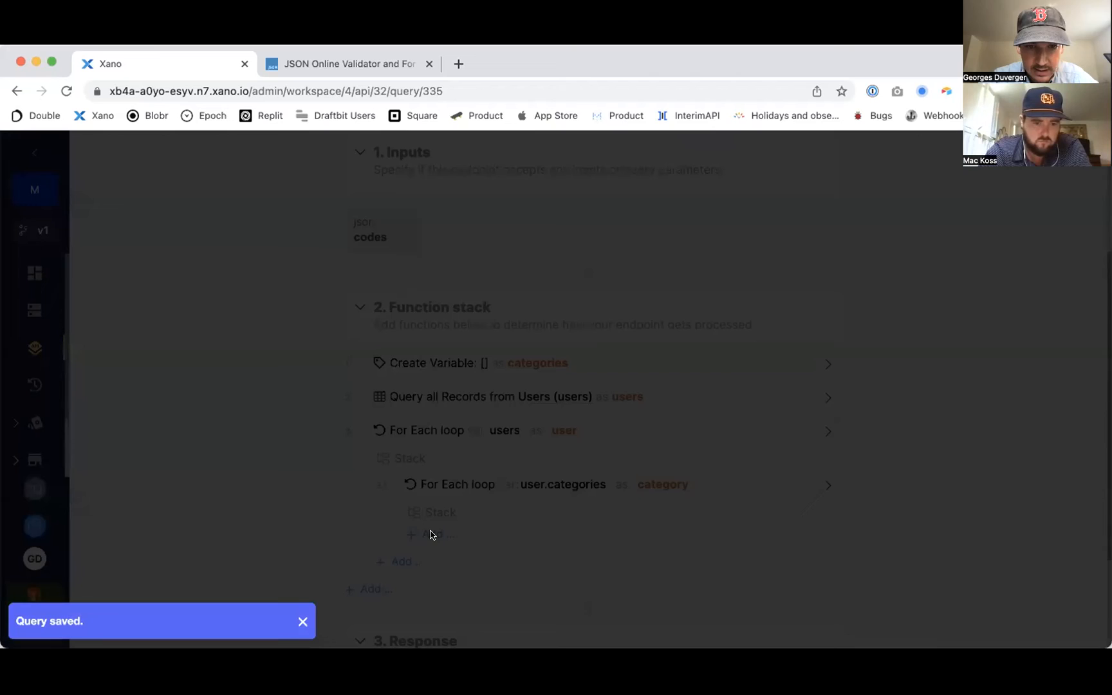
left_click(430, 534)
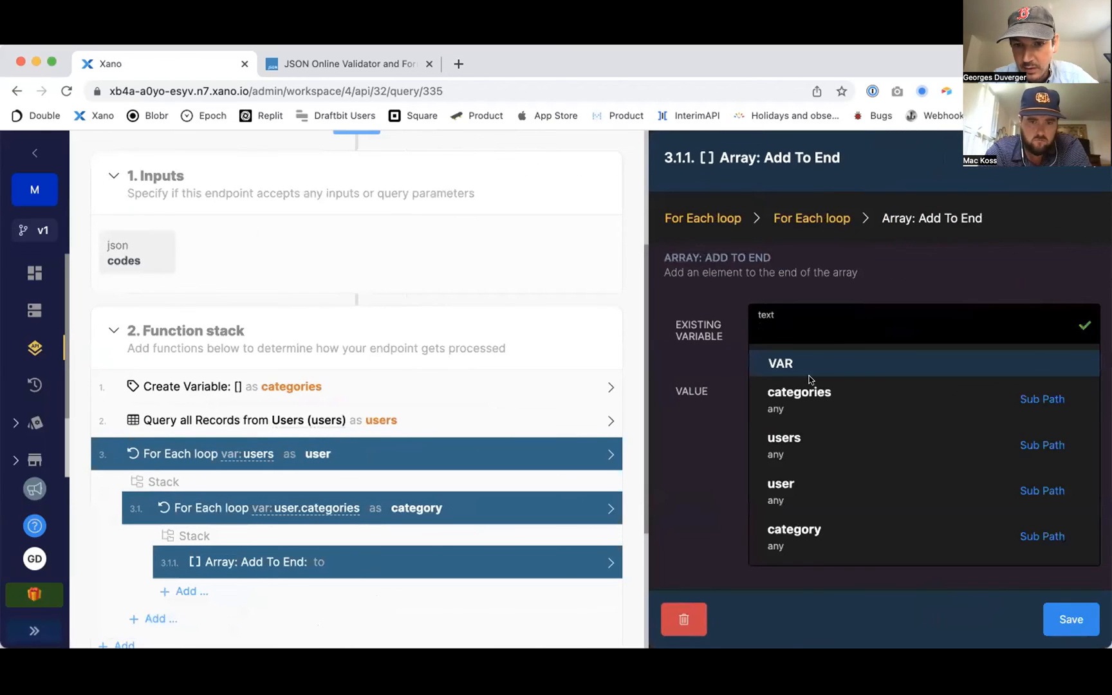
mouse_move(800, 392)
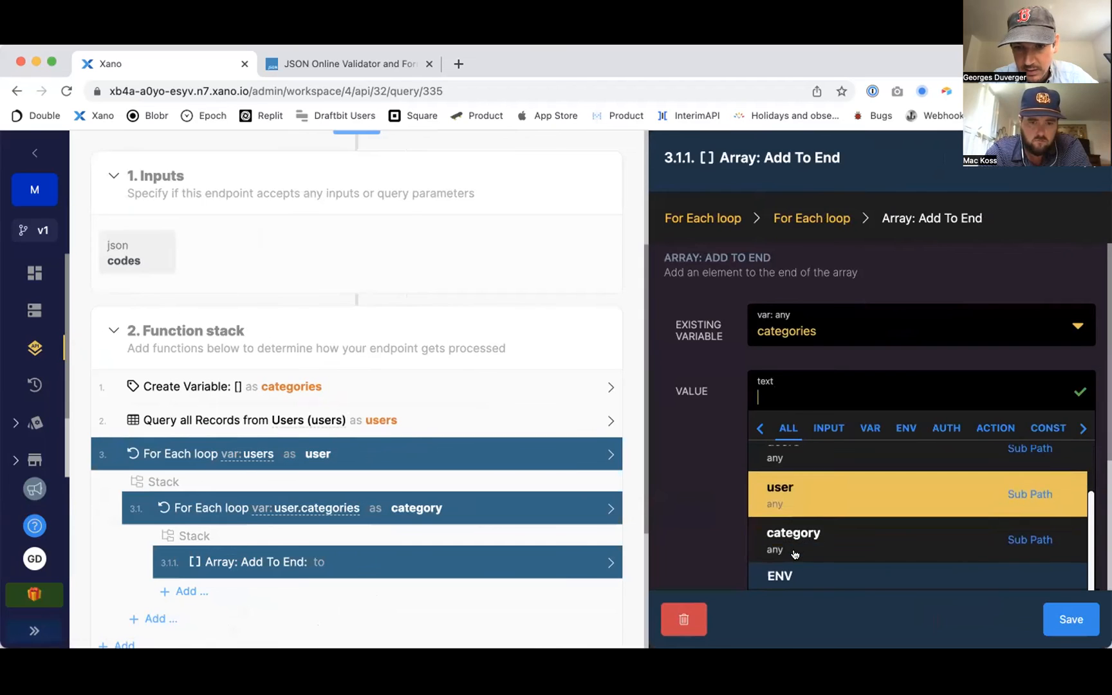
left_click(1071, 619)
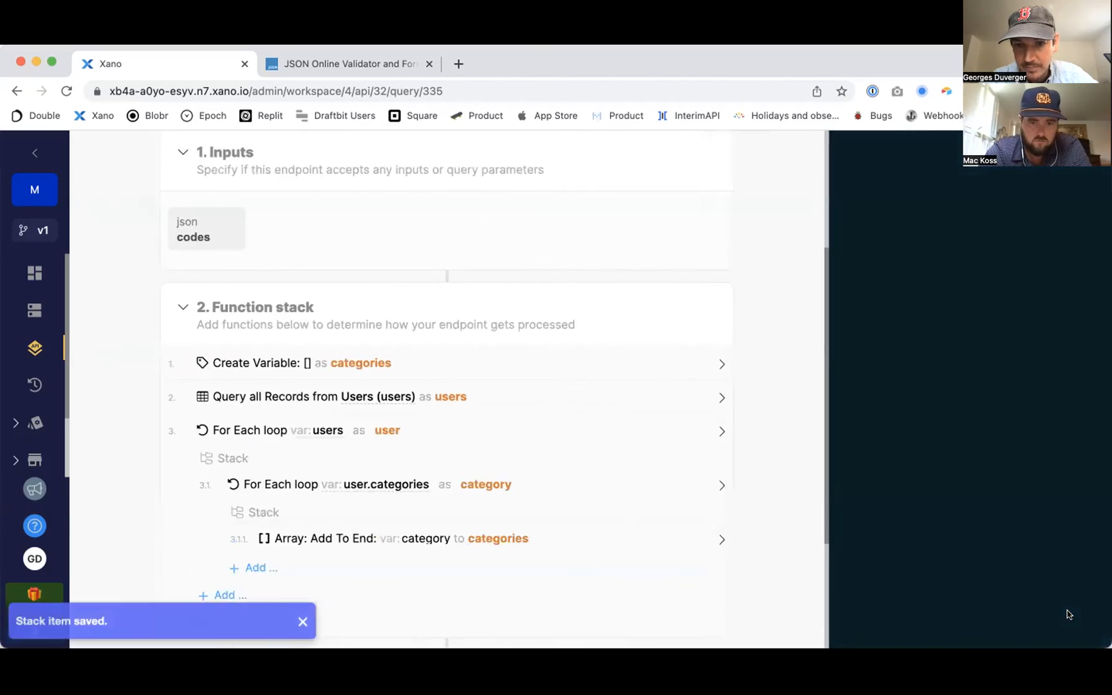
scroll("down", 3)
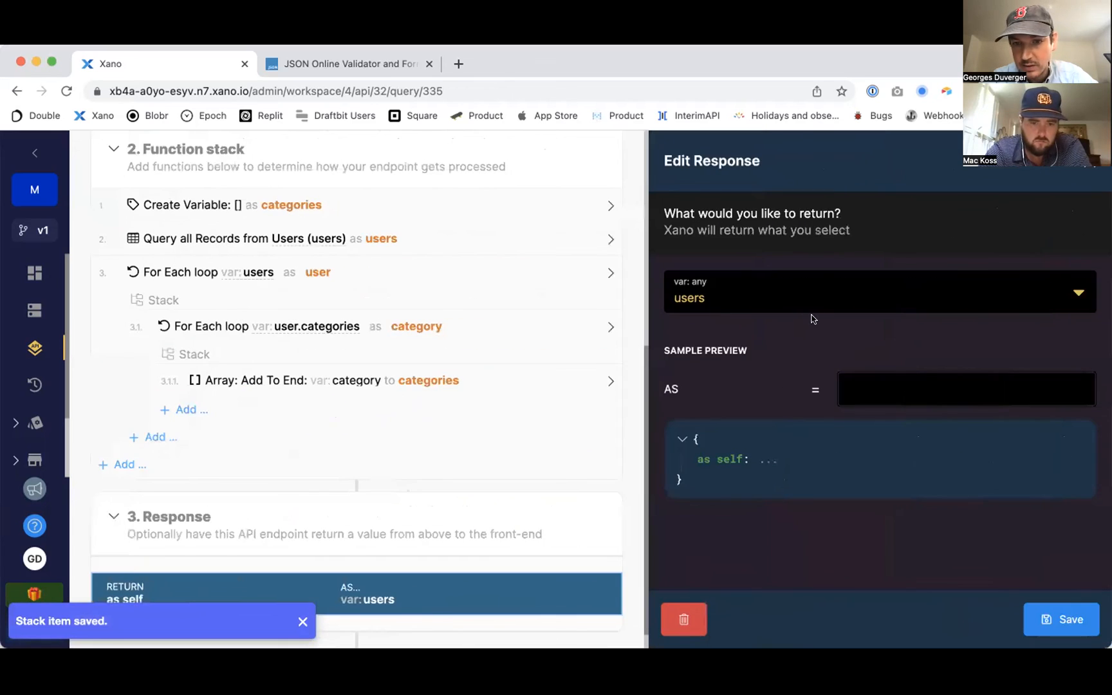
Step: Change the response's returned variable from users to categories and save
left_click(880, 292)
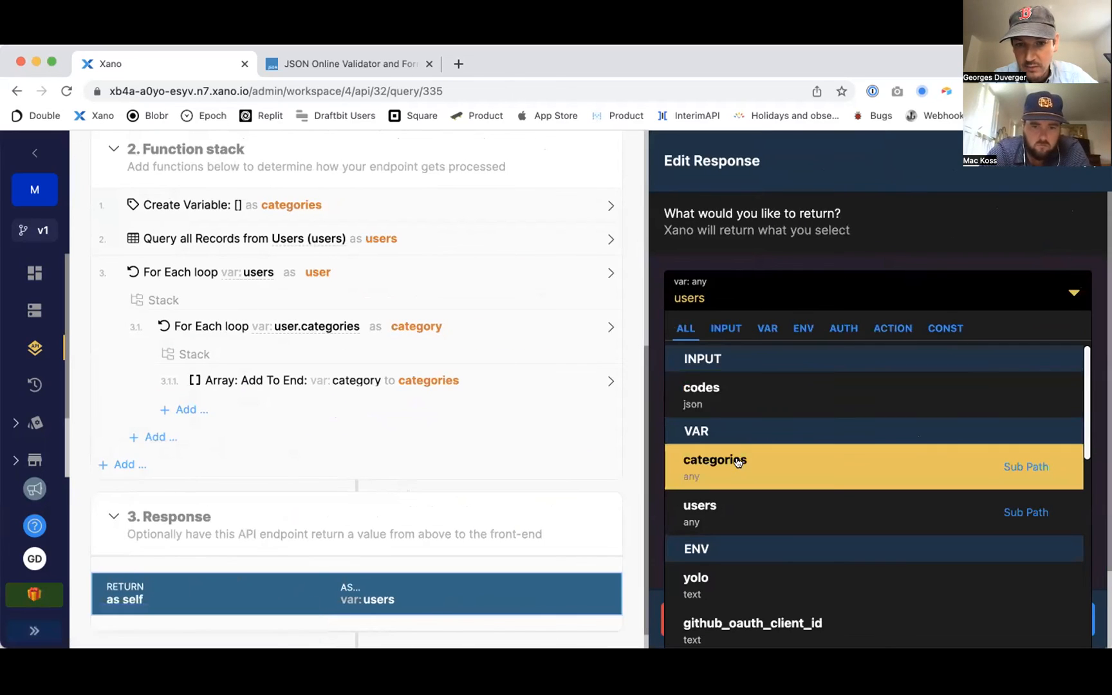
left_click(714, 460)
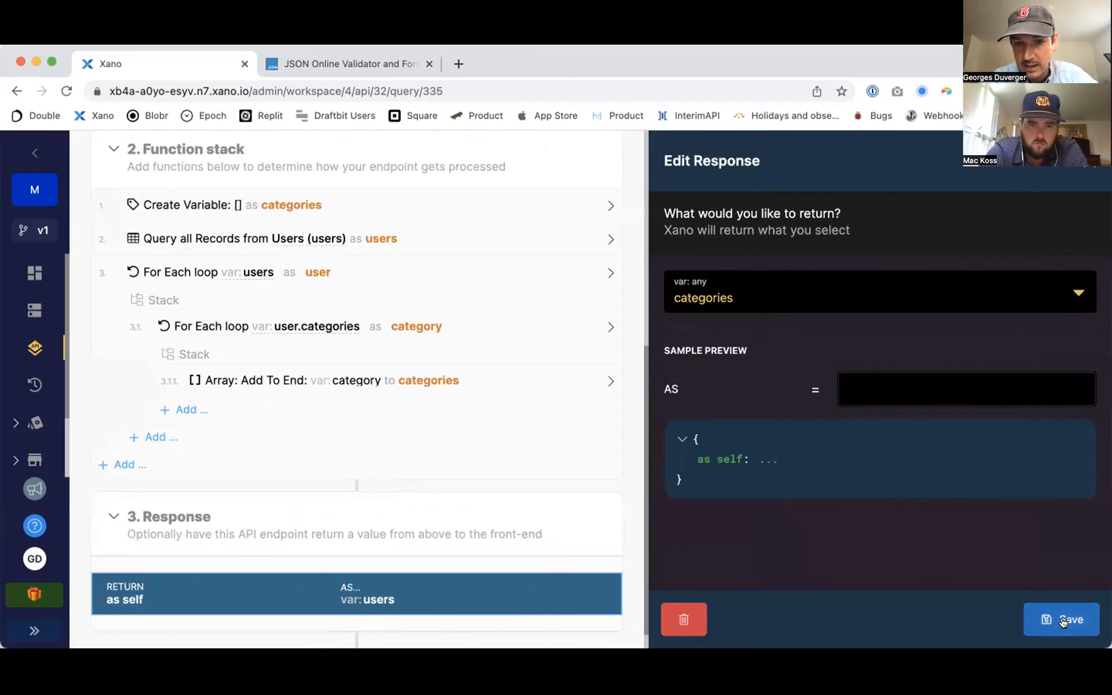
left_click(1061, 619)
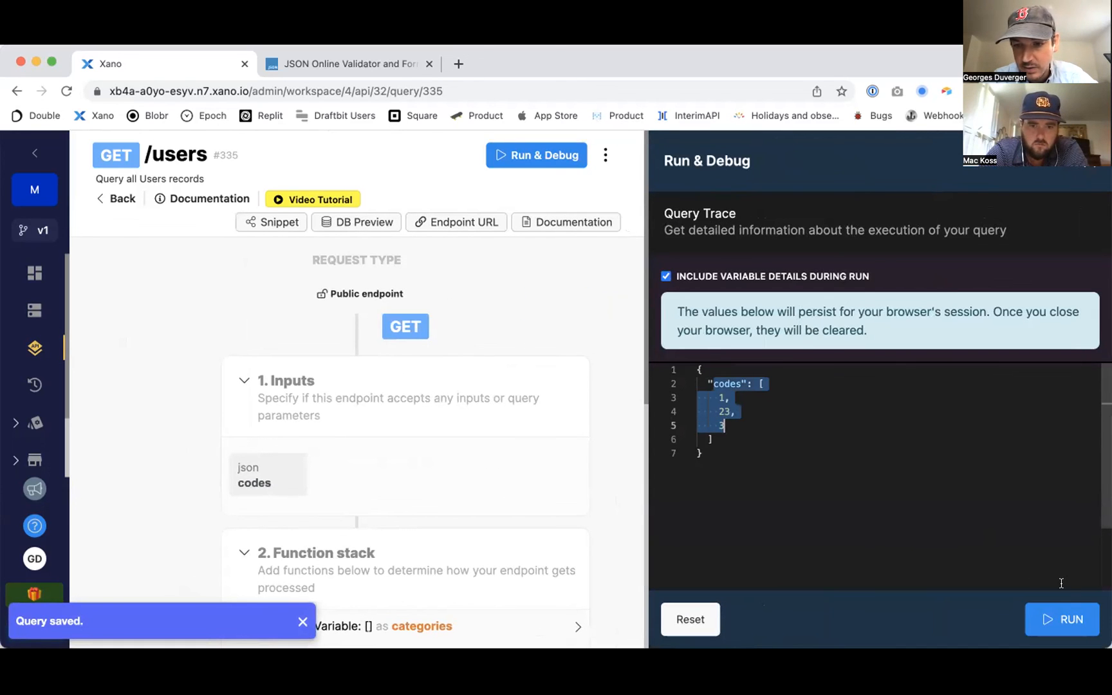
Step: Run the endpoint with the codes input and review the six returned category codes
left_click(1062, 619)
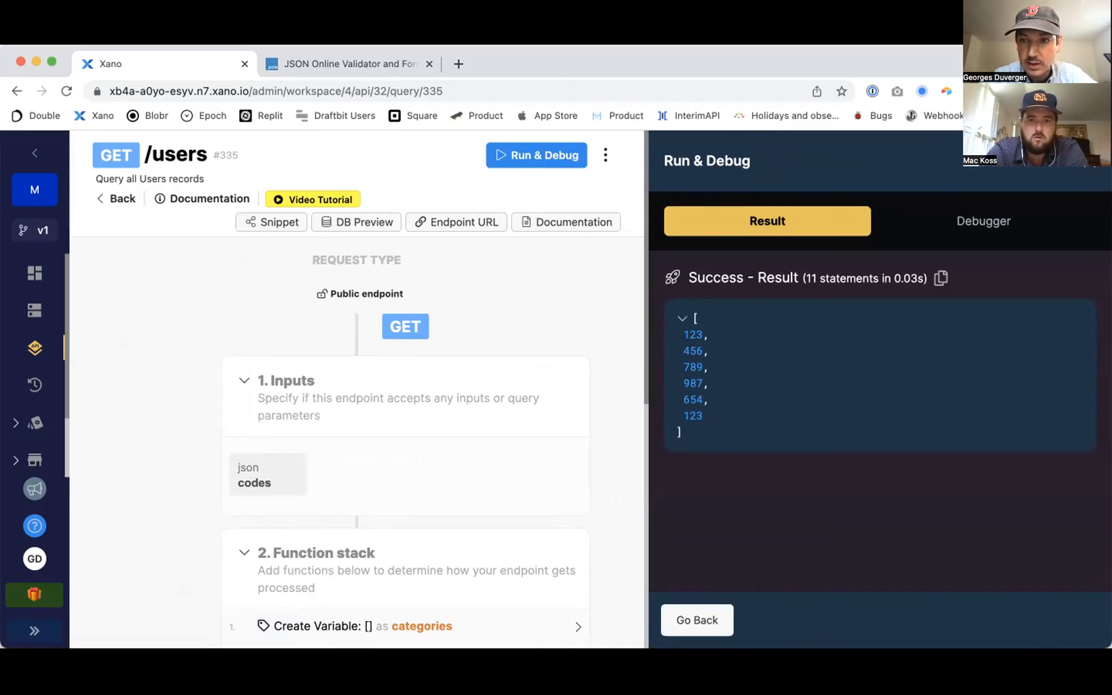
scroll("down", 3)
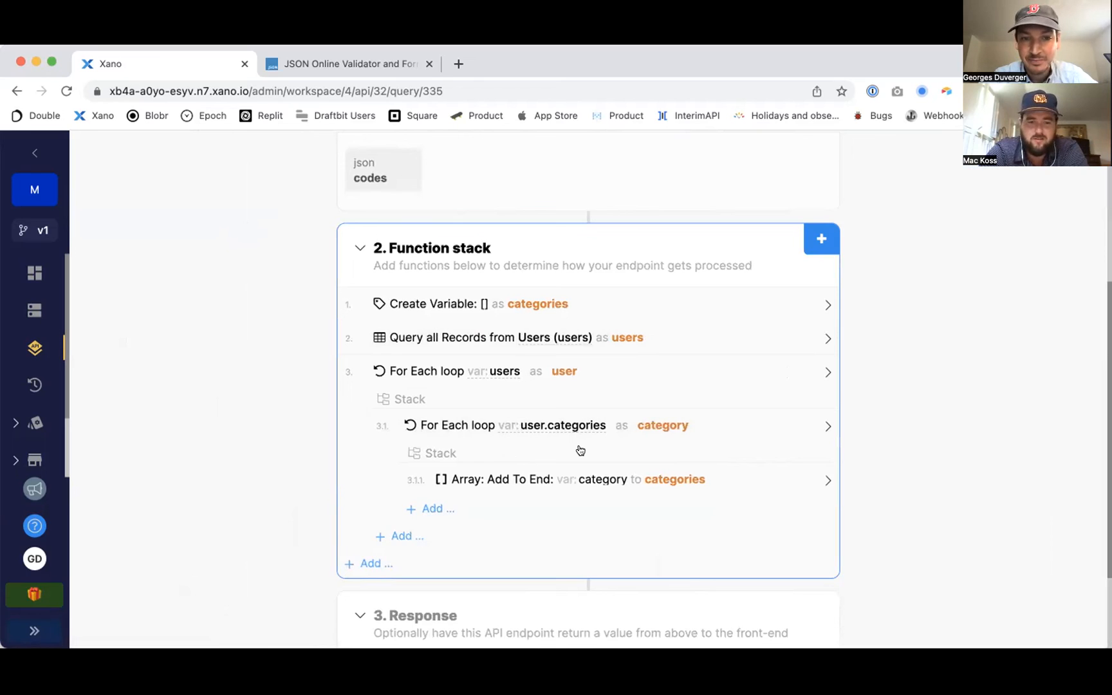
mouse_move(637, 426)
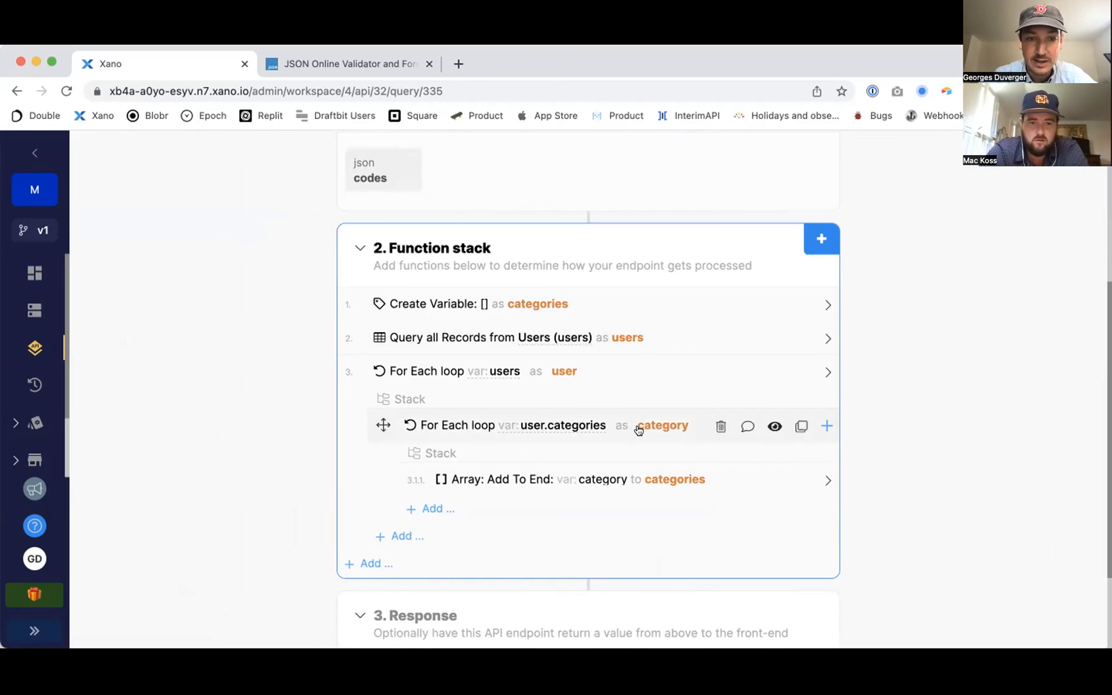